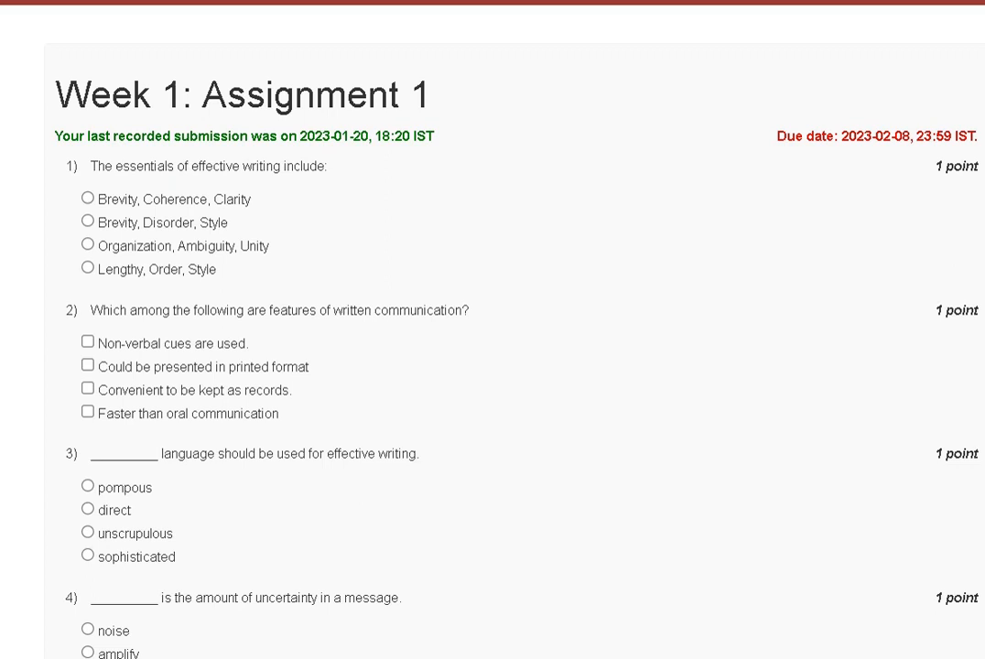
pyautogui.moveTo(563, 146)
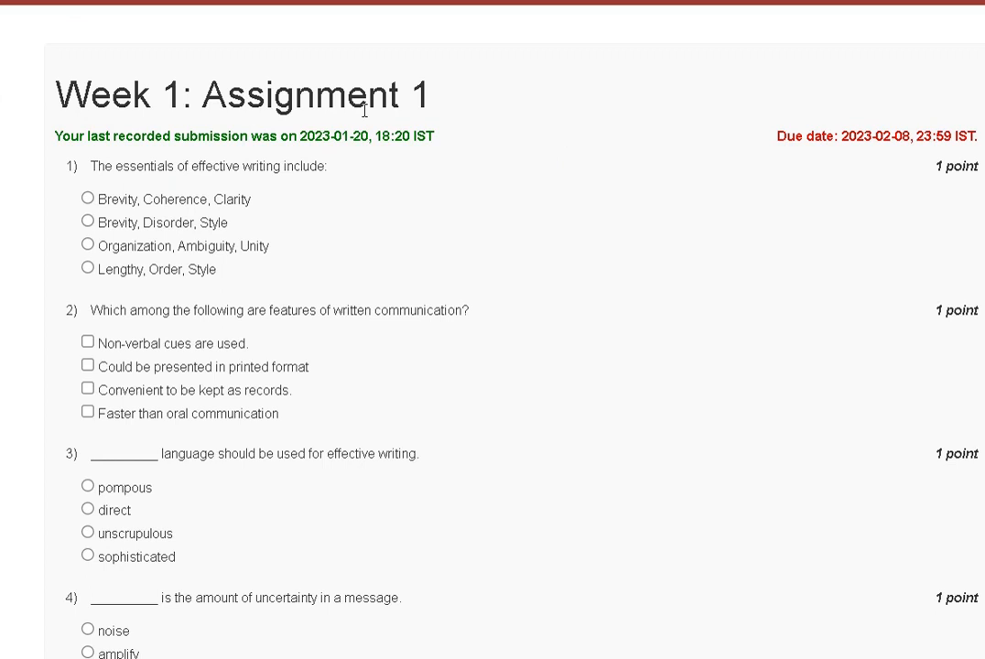
pyautogui.moveTo(283, 214)
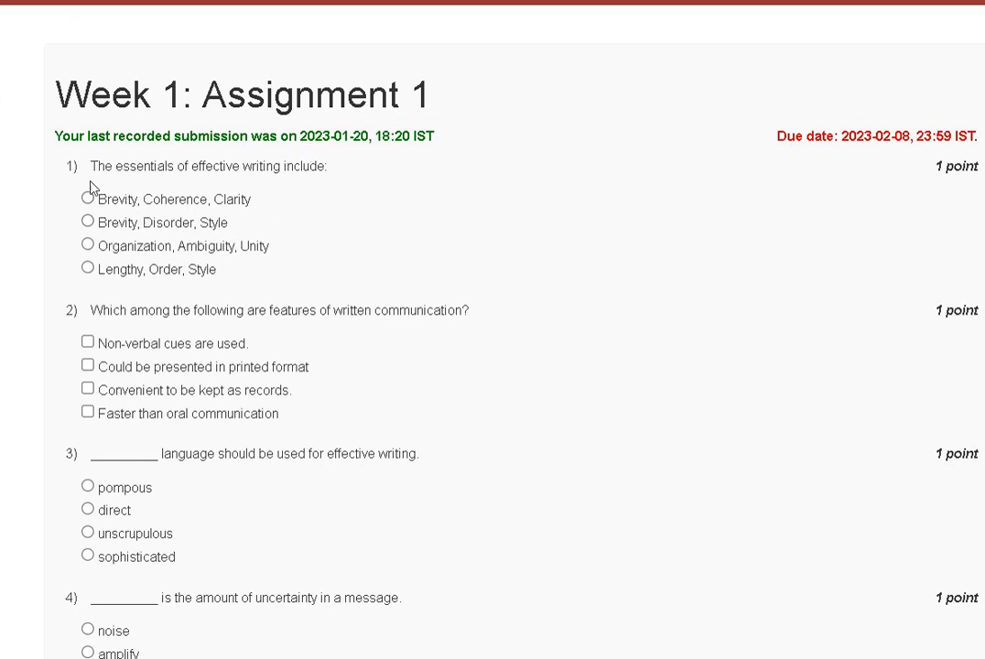
pyautogui.moveTo(335, 188)
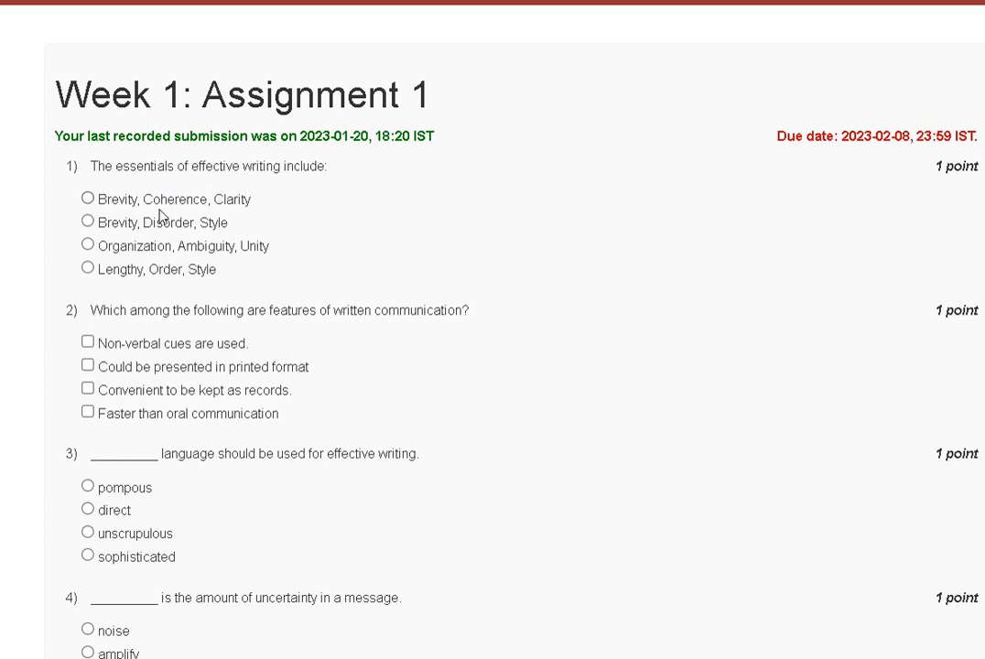
pyautogui.moveTo(232, 209)
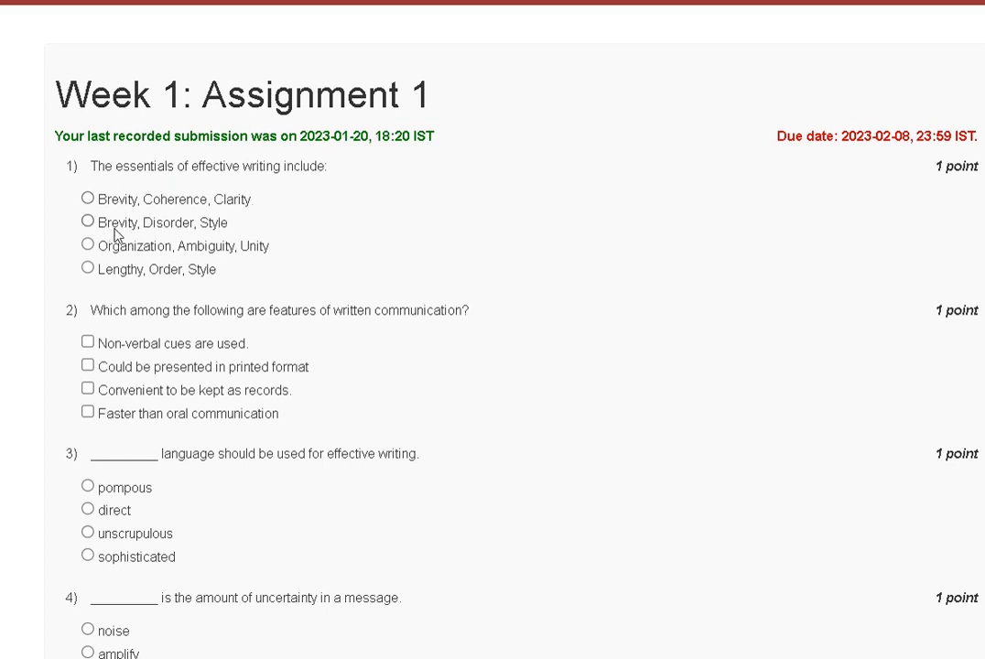
pyautogui.moveTo(99, 265)
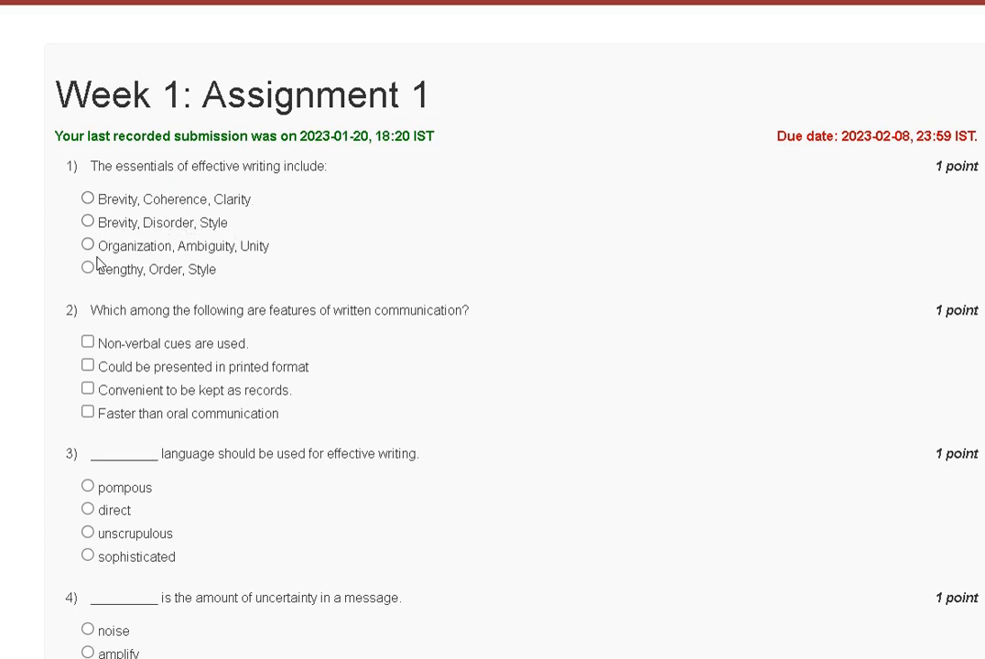
pyautogui.moveTo(256, 260)
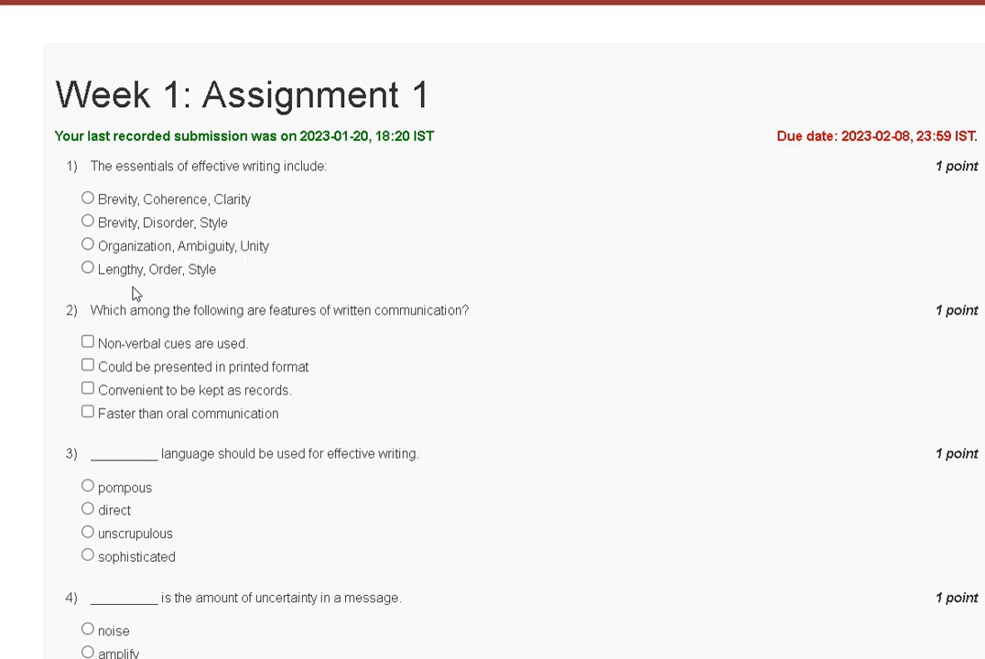
pyautogui.moveTo(203, 279)
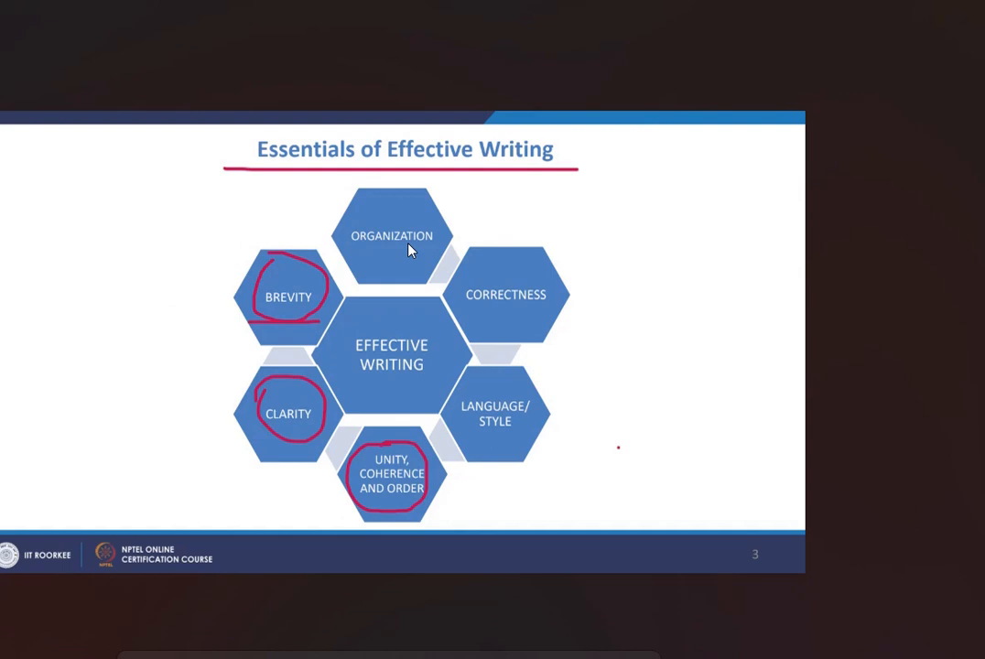
pyautogui.moveTo(539, 409)
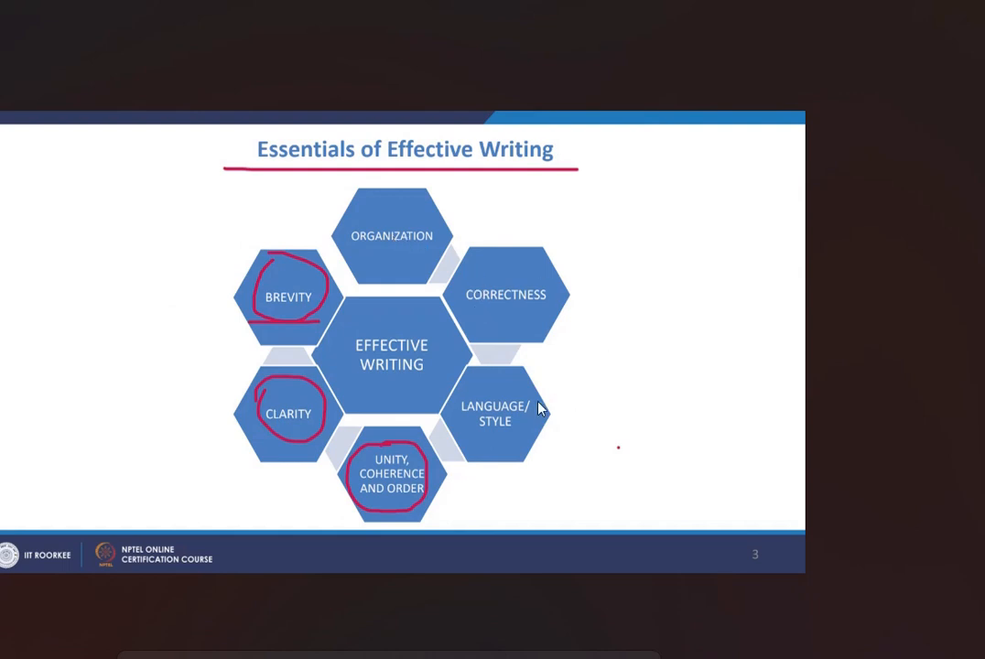
pyautogui.moveTo(395, 492)
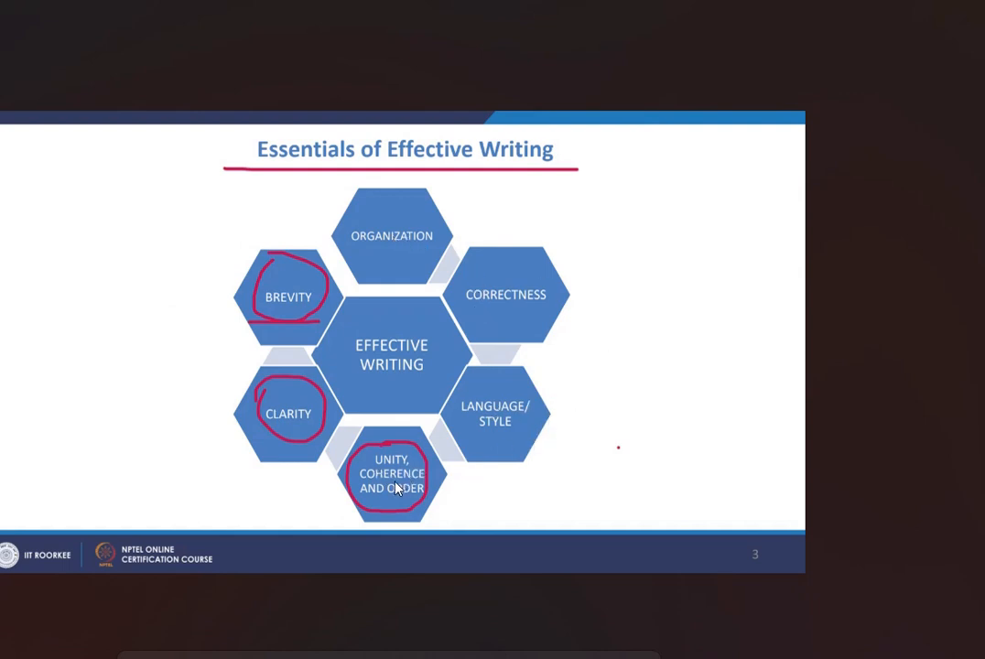
pyautogui.moveTo(291, 426)
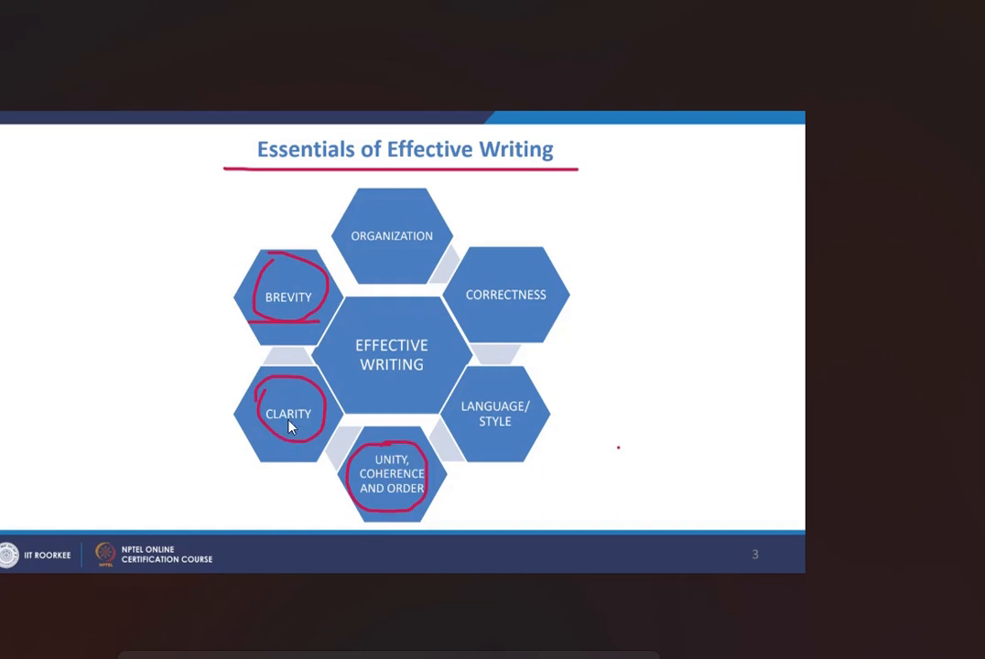
pyautogui.moveTo(293, 311)
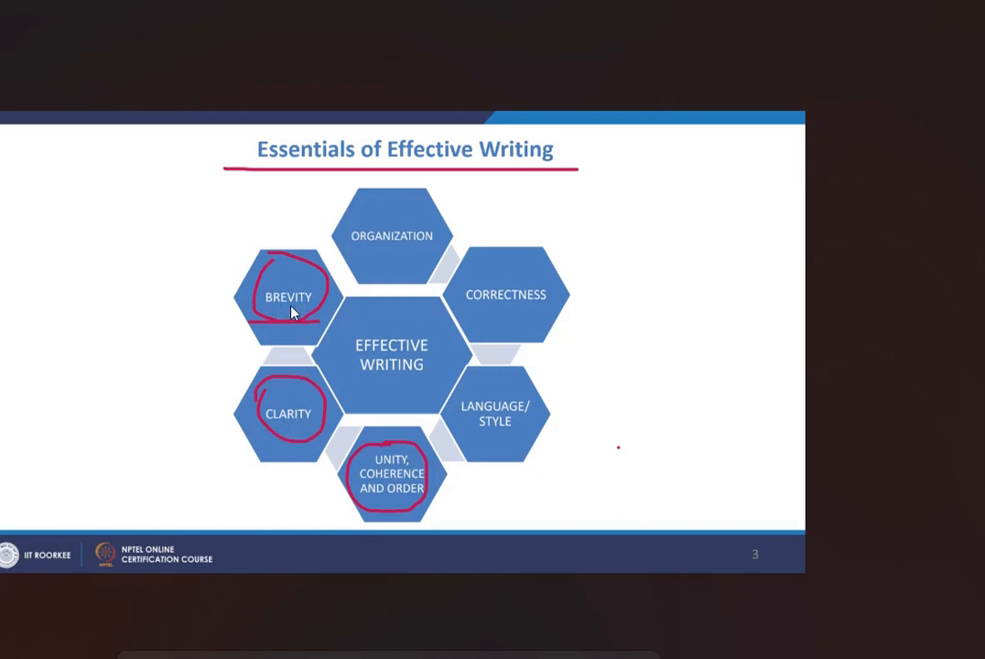
pyautogui.moveTo(575, 57)
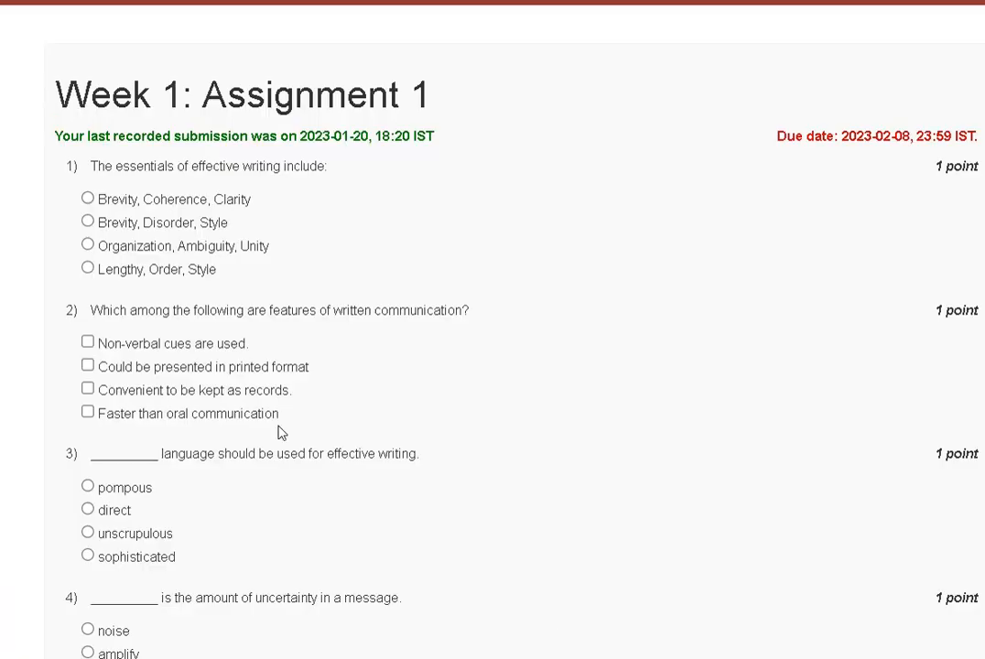
# Pick 'Brevity, Coherence, Clarity' for Q1; tick 'printed format' and 'kept as records' for Q2
pyautogui.click(87, 198)
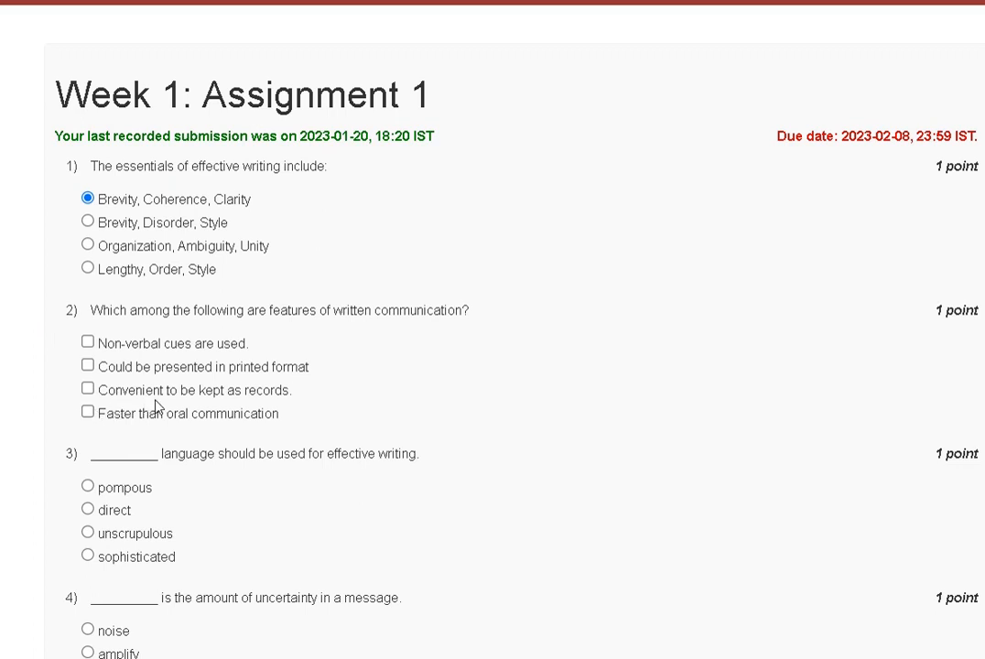
pyautogui.moveTo(105, 444)
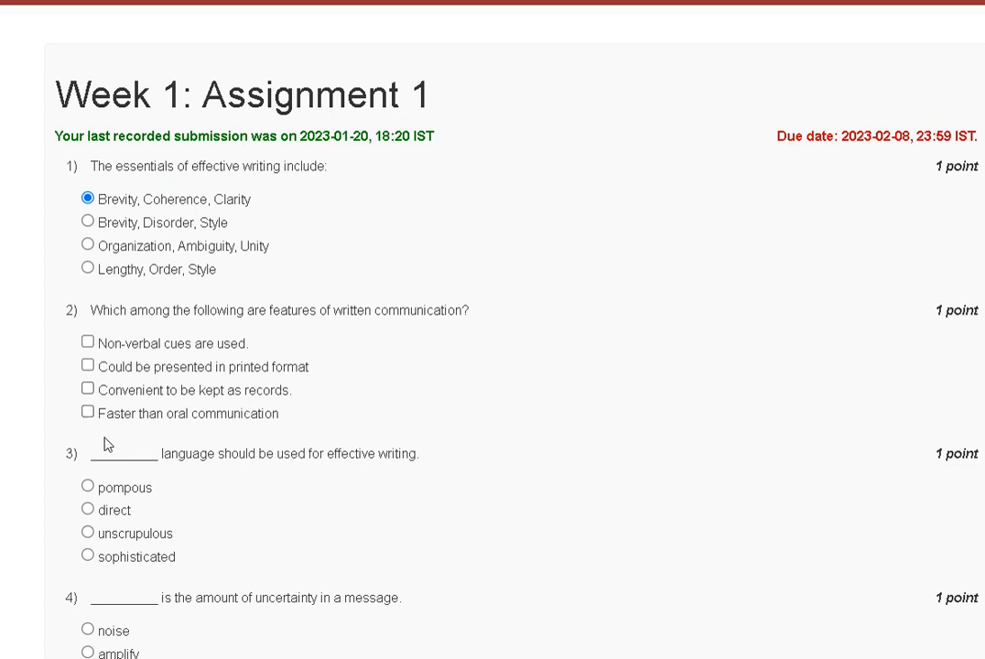
pyautogui.moveTo(220, 371)
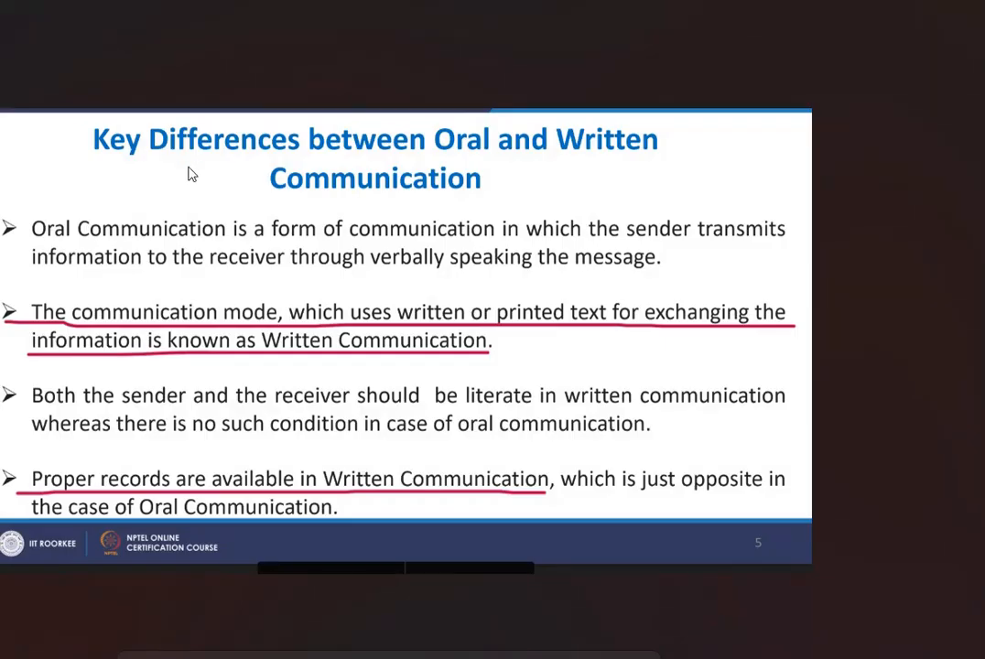
pyautogui.moveTo(613, 155)
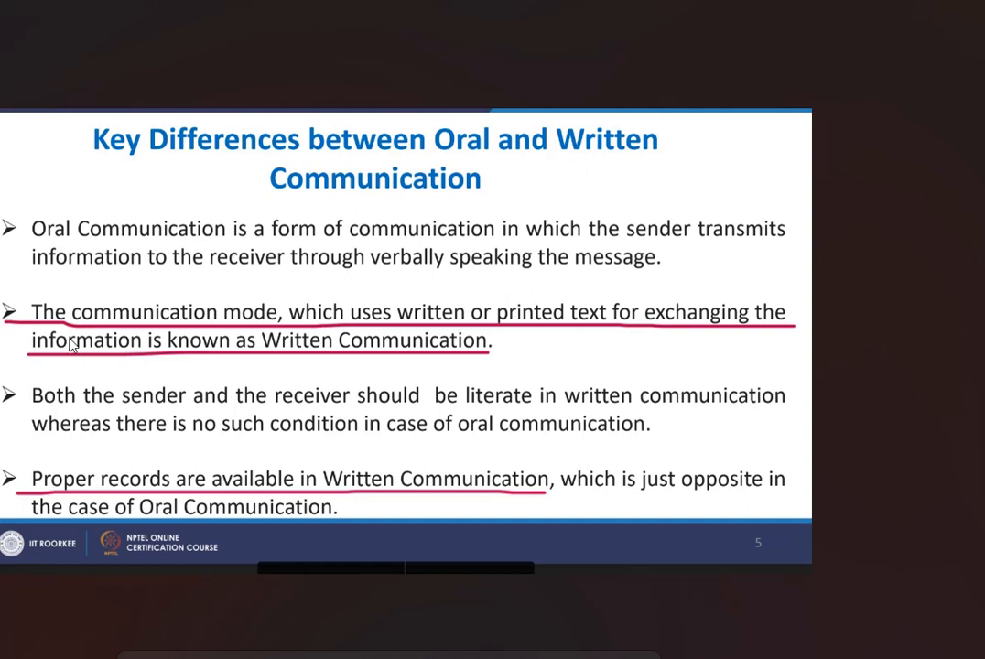
pyautogui.moveTo(524, 319)
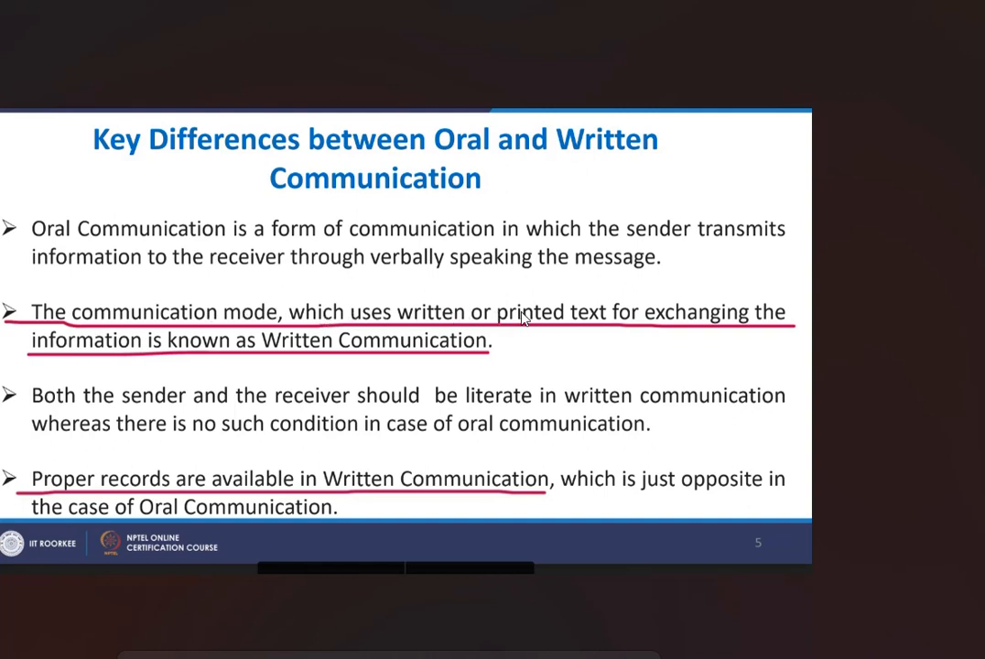
pyautogui.moveTo(276, 319)
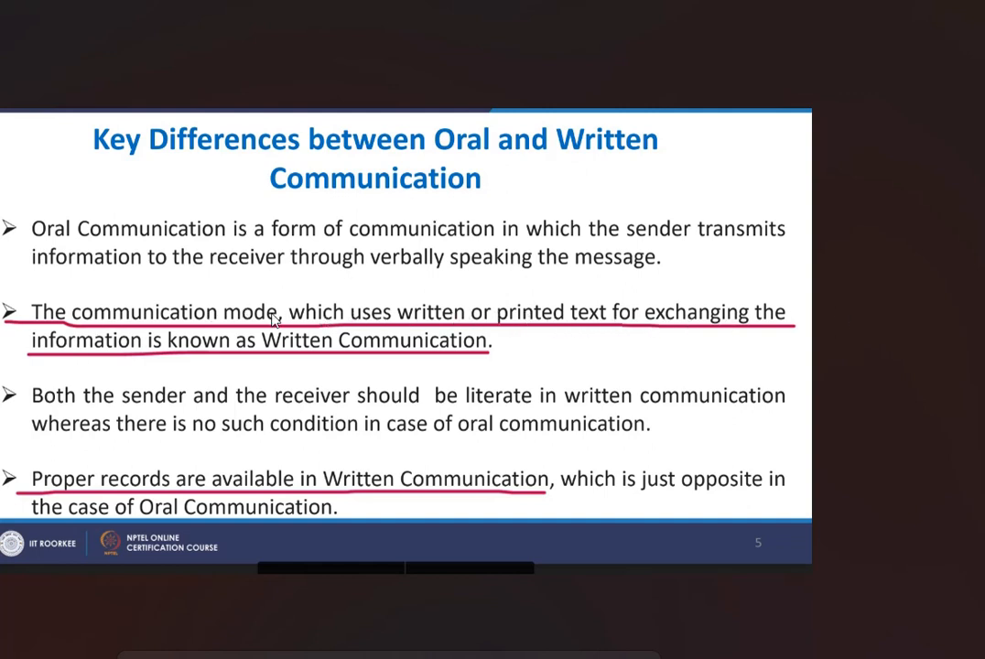
pyautogui.moveTo(410, 363)
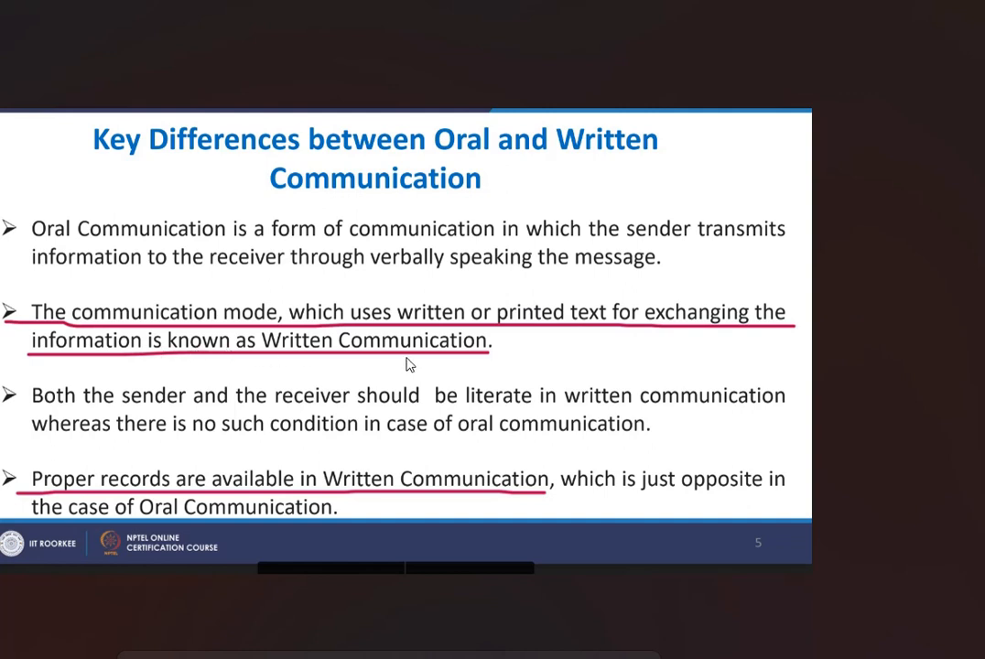
pyautogui.moveTo(284, 487)
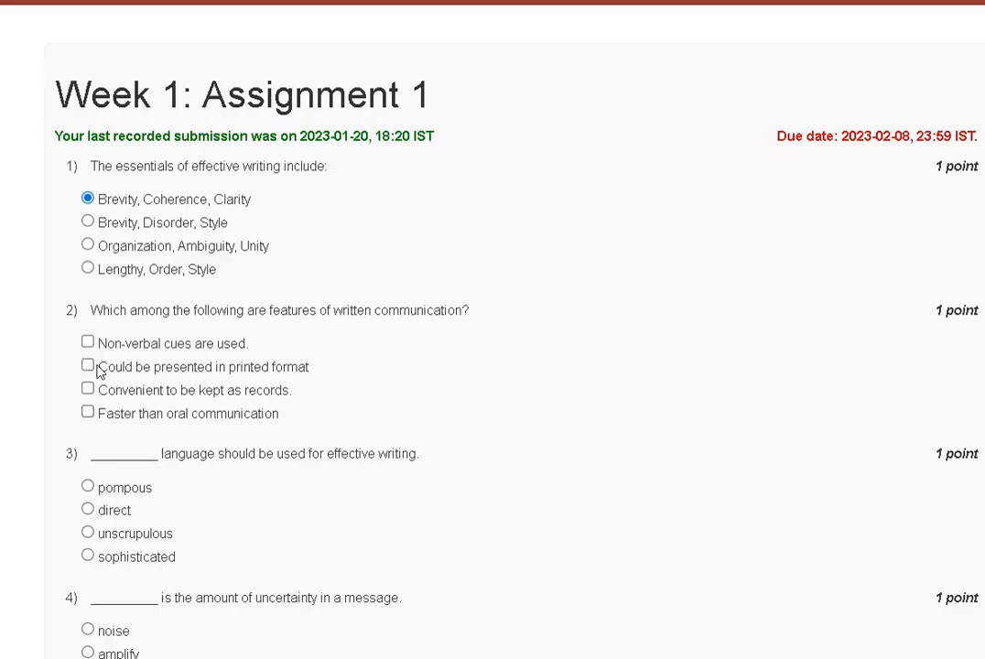
pyautogui.click(87, 366)
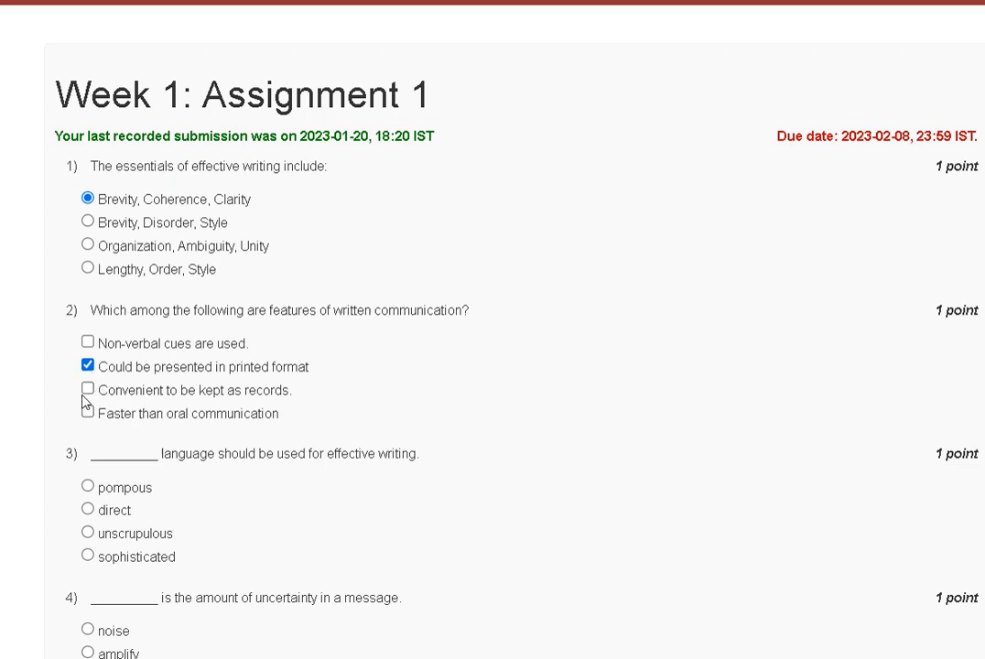
pyautogui.click(86, 389)
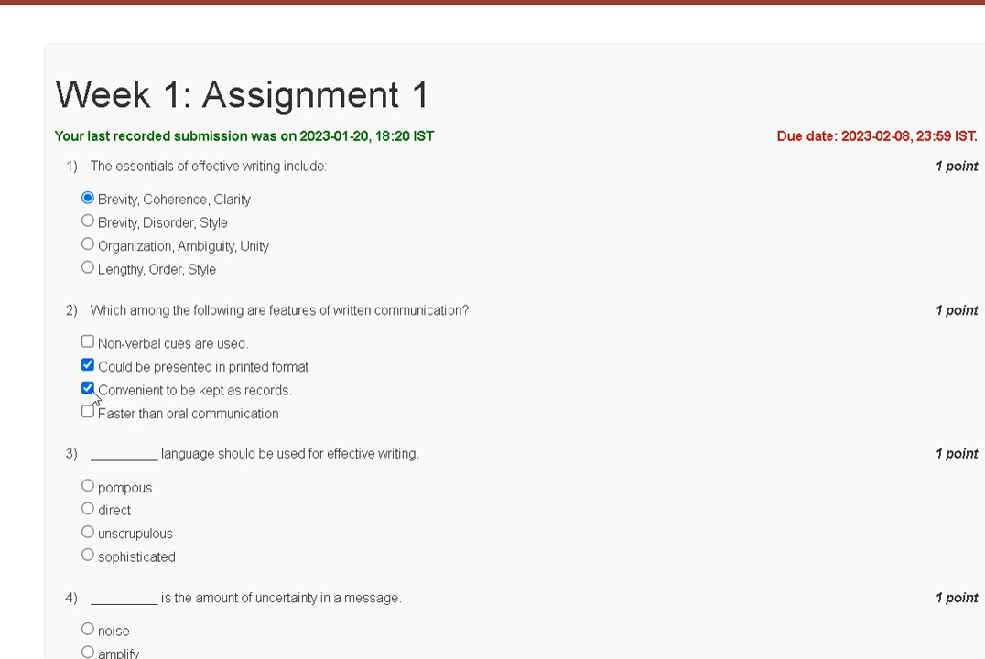
# Scroll down the assignment page toward question 3
pyautogui.scroll(-3)
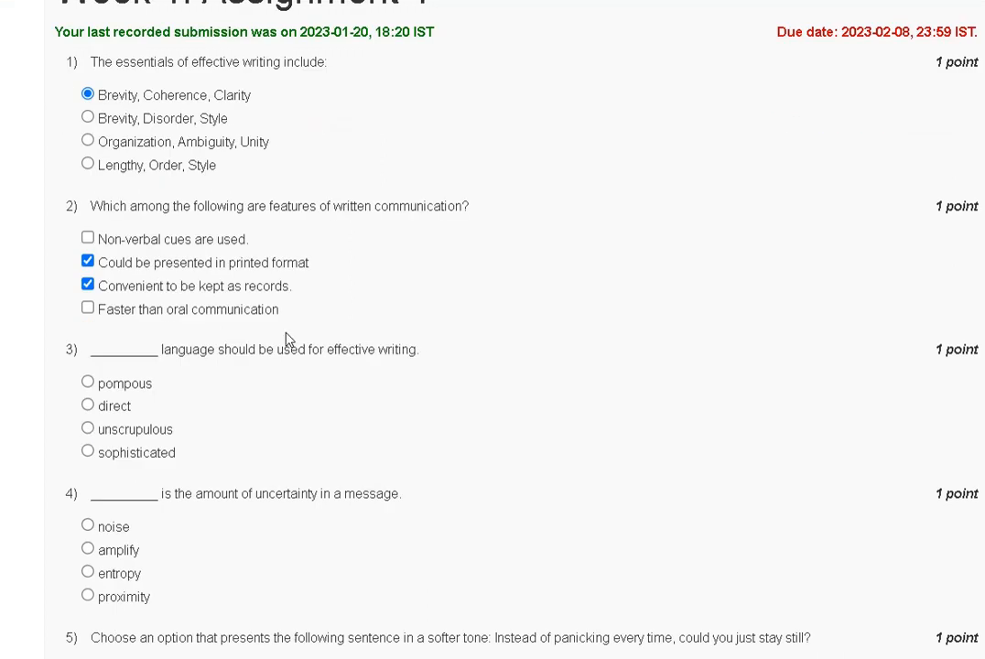
pyautogui.moveTo(287, 368)
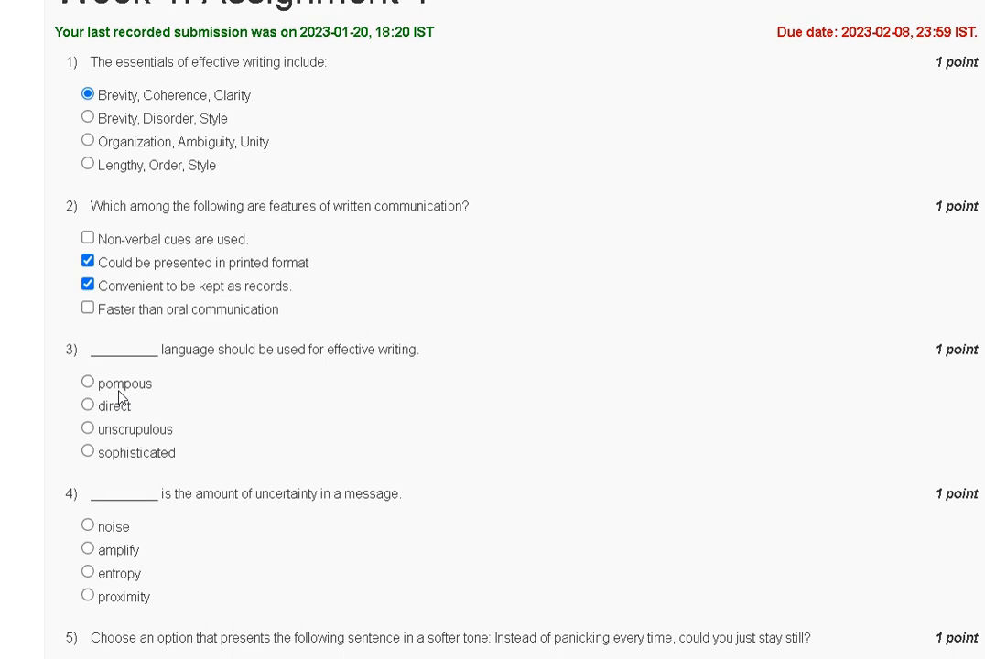
pyautogui.moveTo(119, 419)
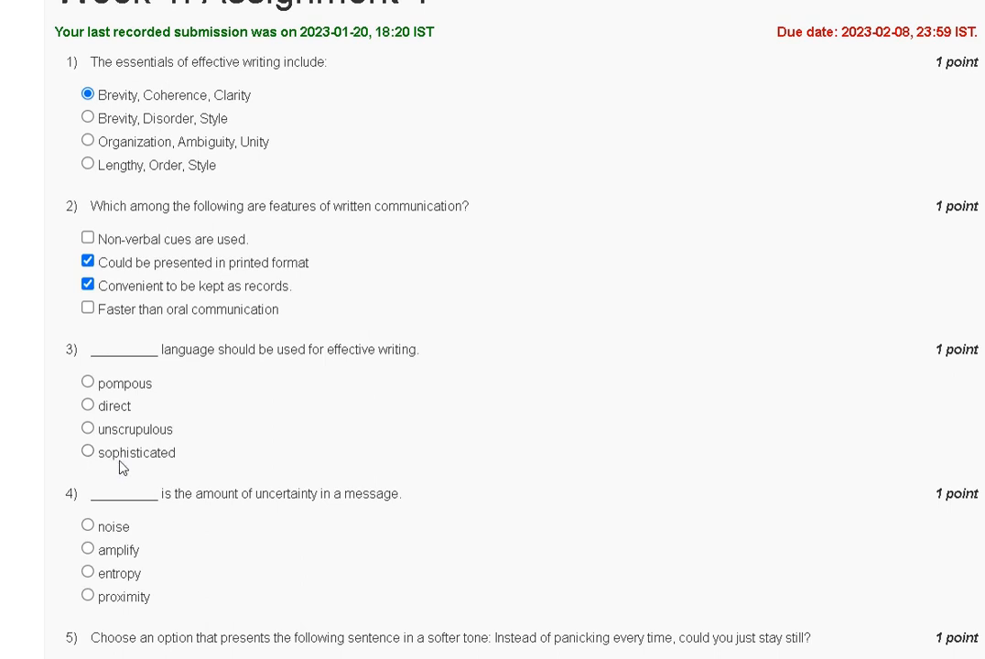
pyautogui.moveTo(157, 457)
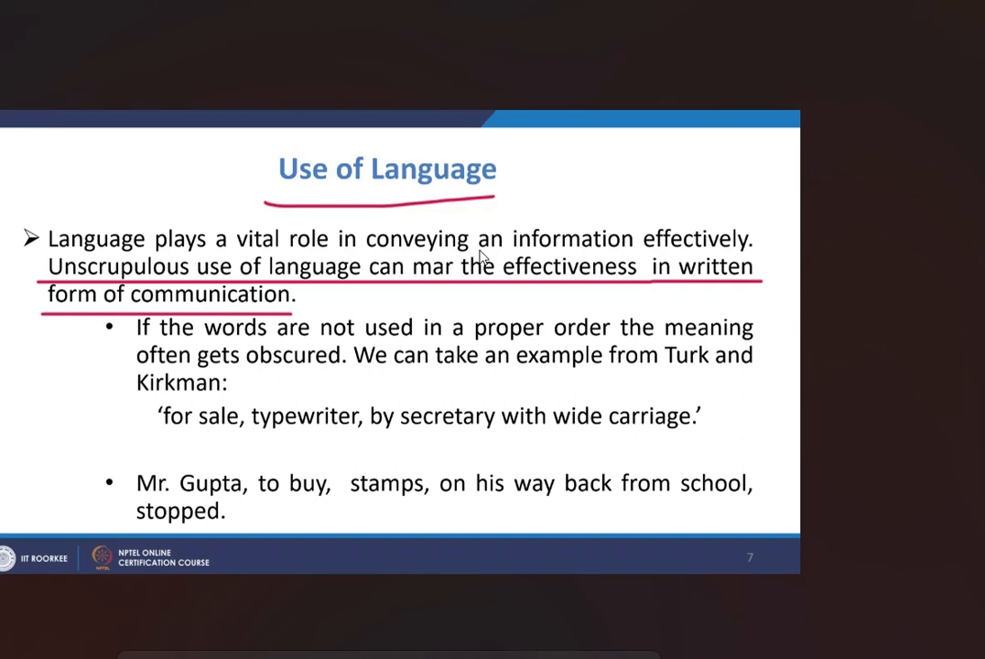
pyautogui.moveTo(108, 278)
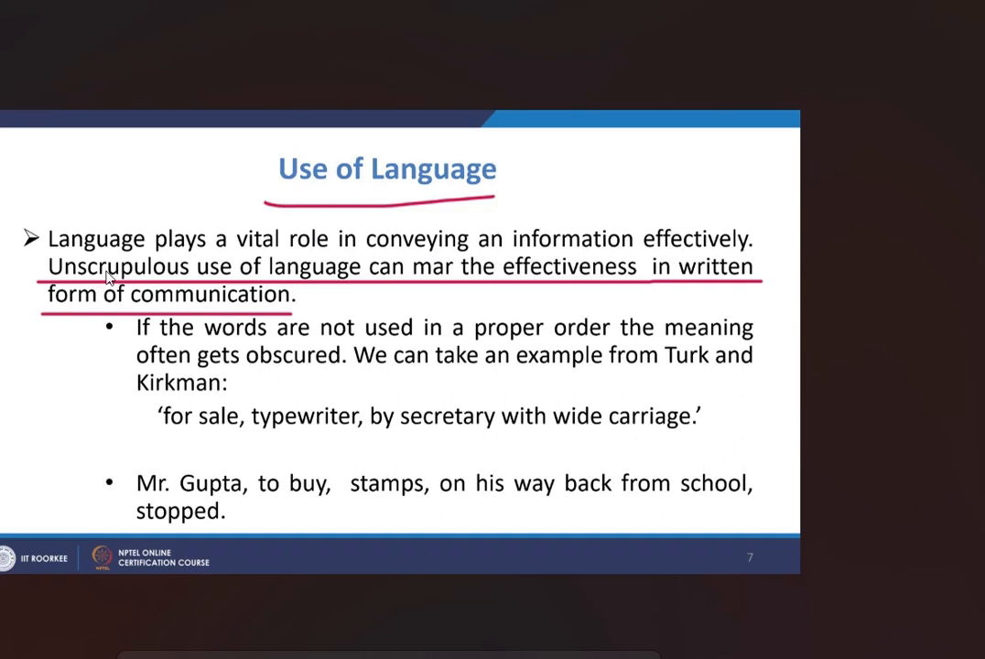
pyautogui.moveTo(240, 295)
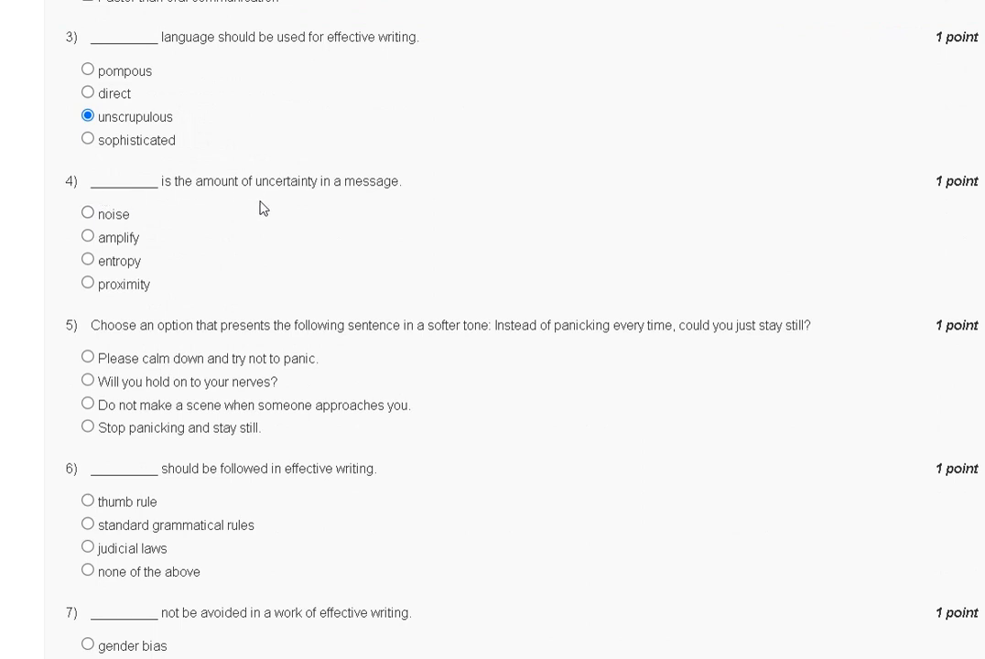
pyautogui.moveTo(126, 232)
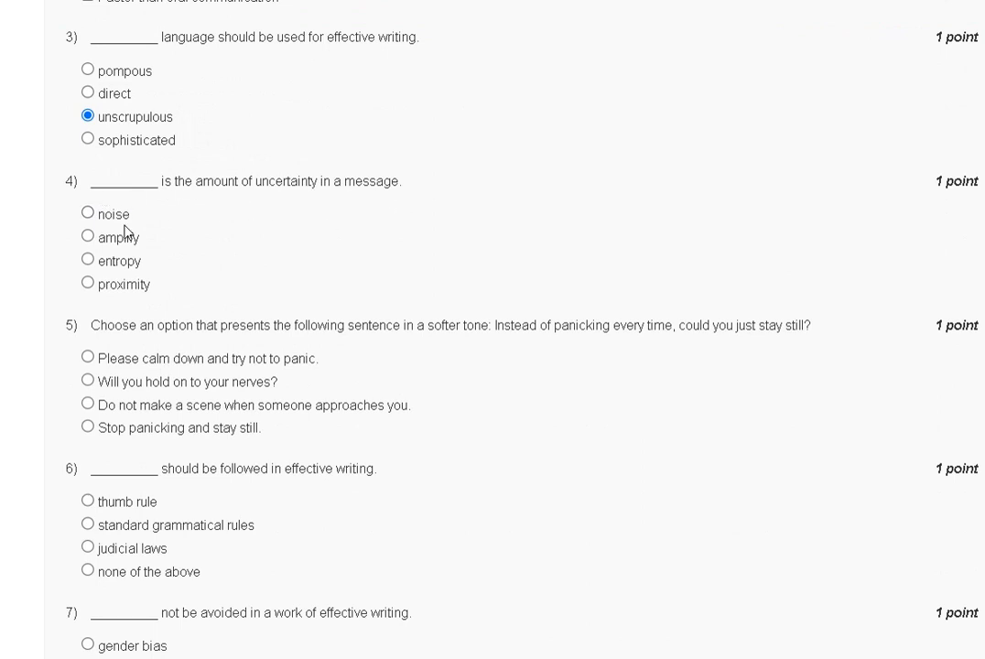
pyautogui.moveTo(153, 264)
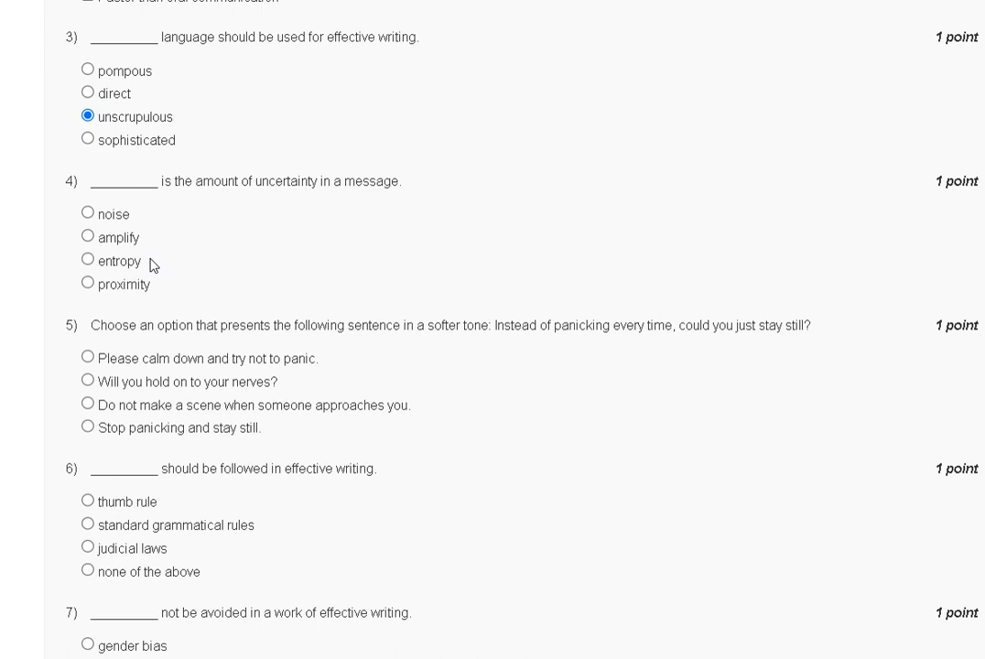
pyautogui.moveTo(122, 289)
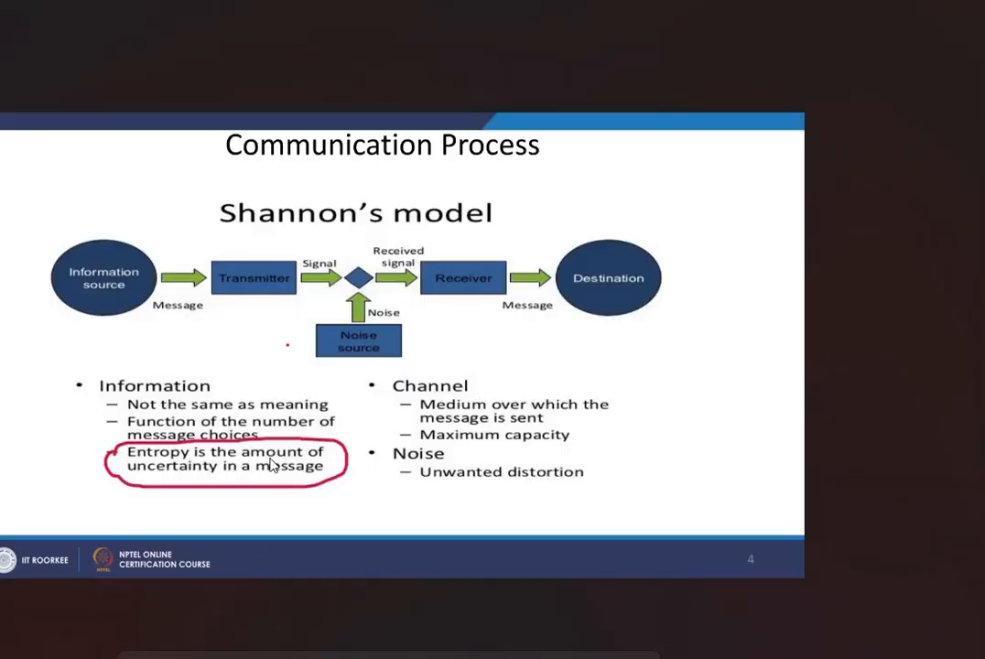
pyautogui.moveTo(331, 466)
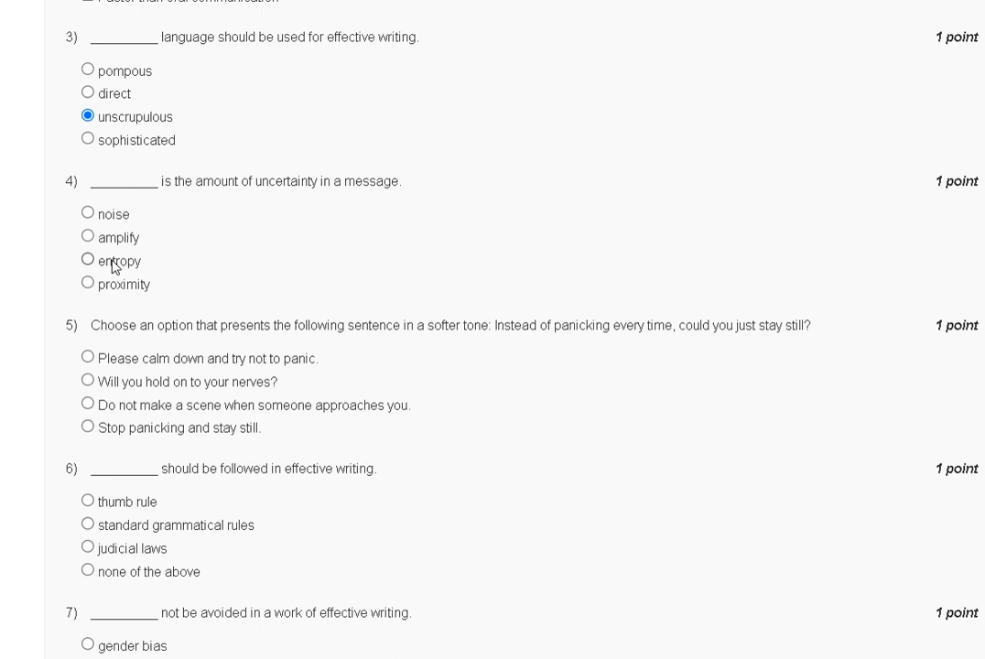
# Select 'entropy' for question 4 and 'Stop panicking and stay still.' for question 5
pyautogui.click(87, 258)
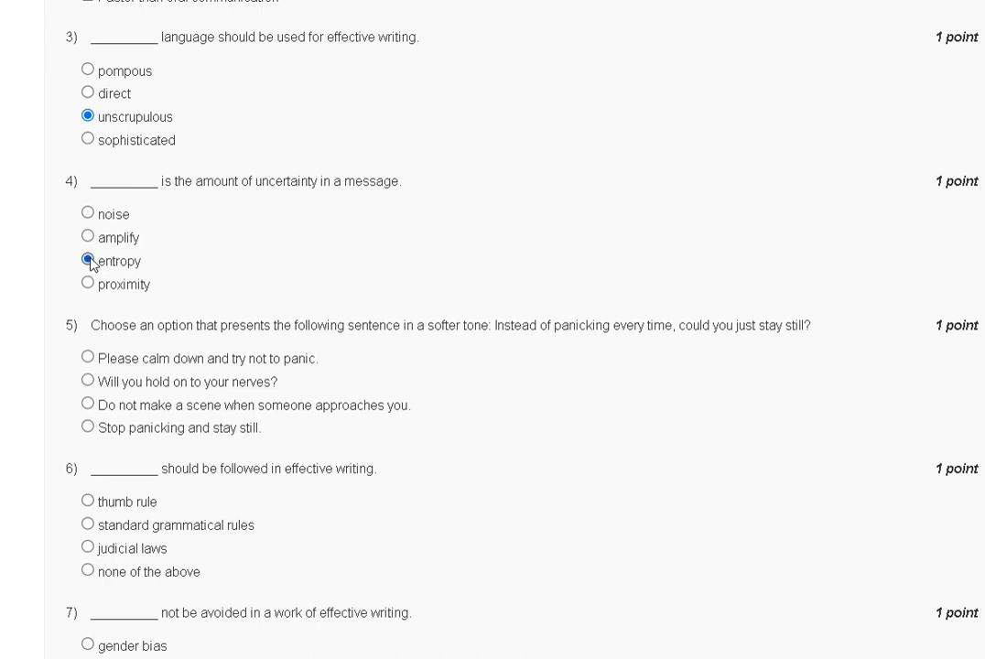
pyautogui.scroll(-3)
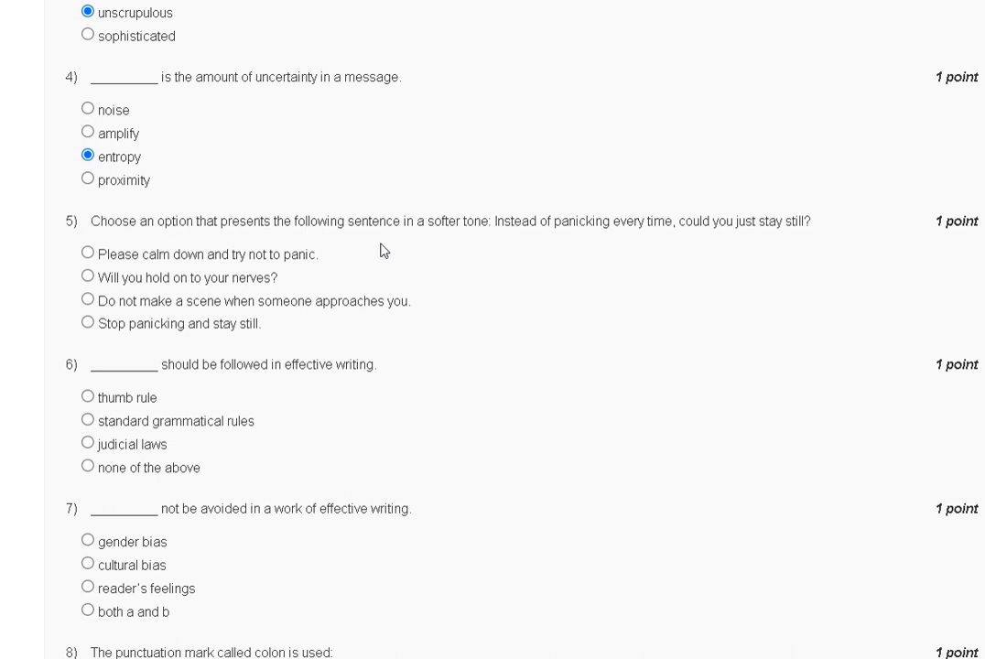
pyautogui.moveTo(611, 247)
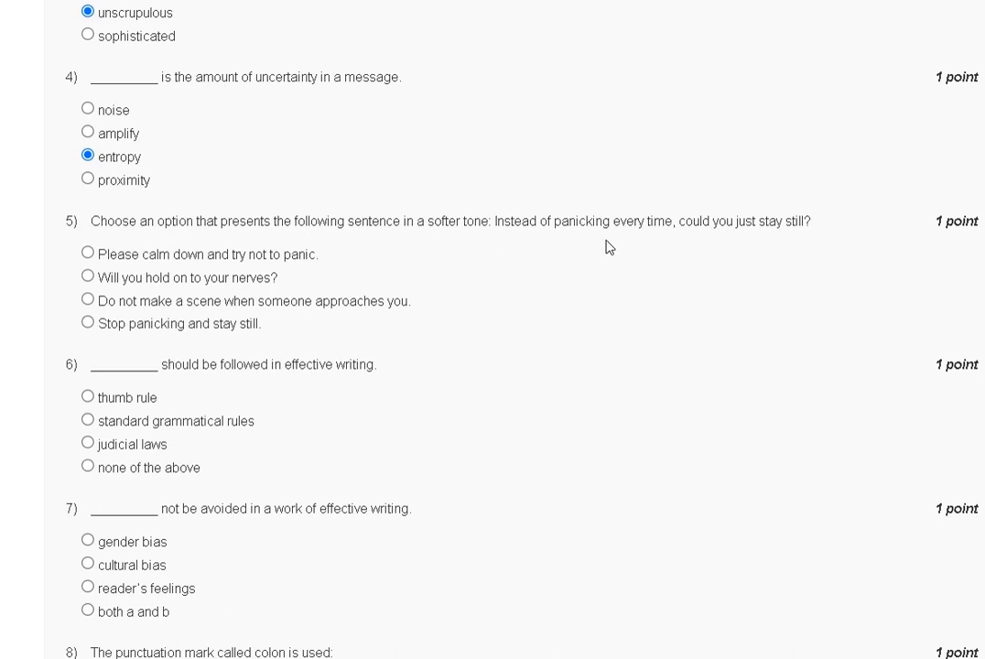
pyautogui.moveTo(676, 243)
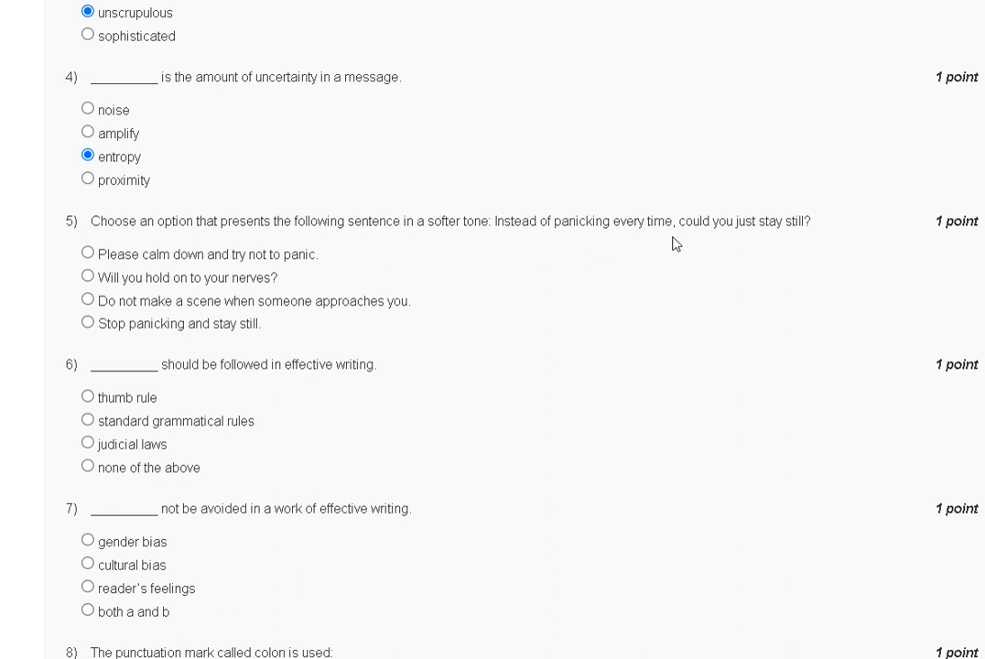
pyautogui.moveTo(820, 242)
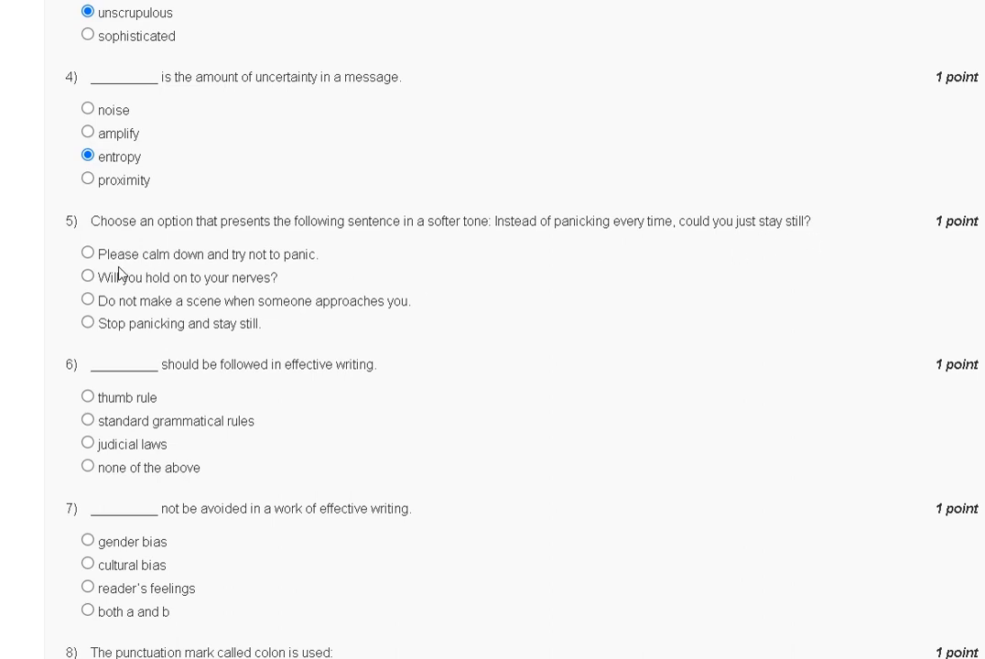
pyautogui.moveTo(105, 288)
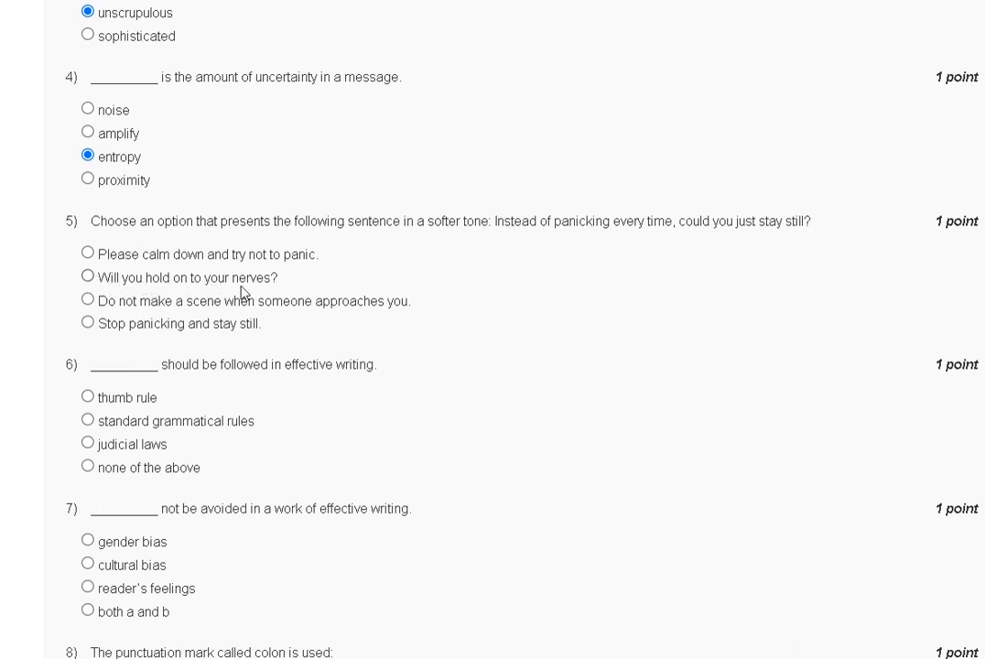
pyautogui.moveTo(176, 315)
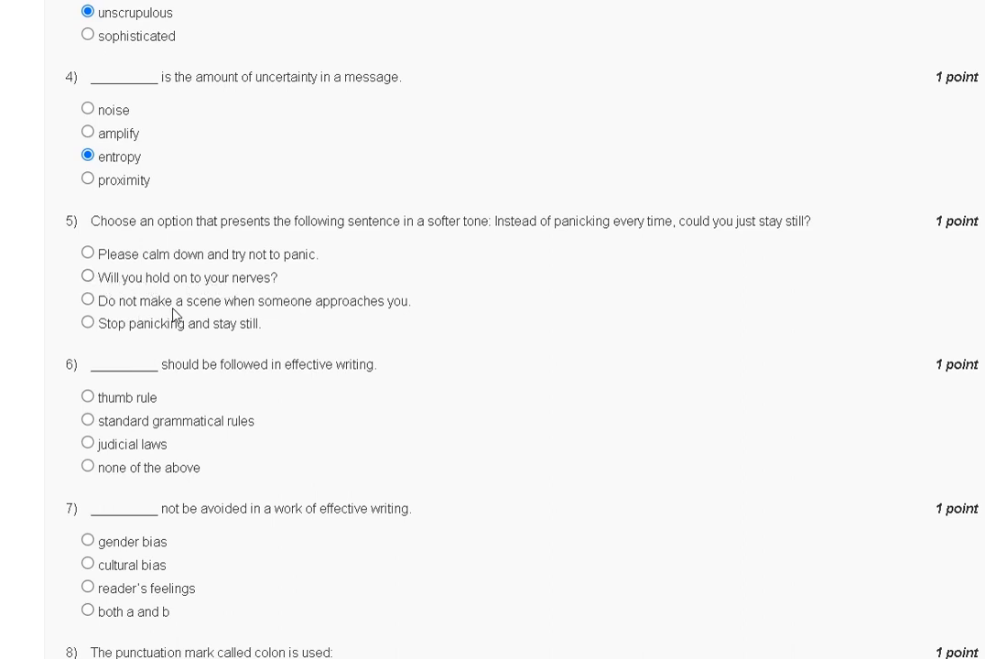
pyautogui.moveTo(364, 316)
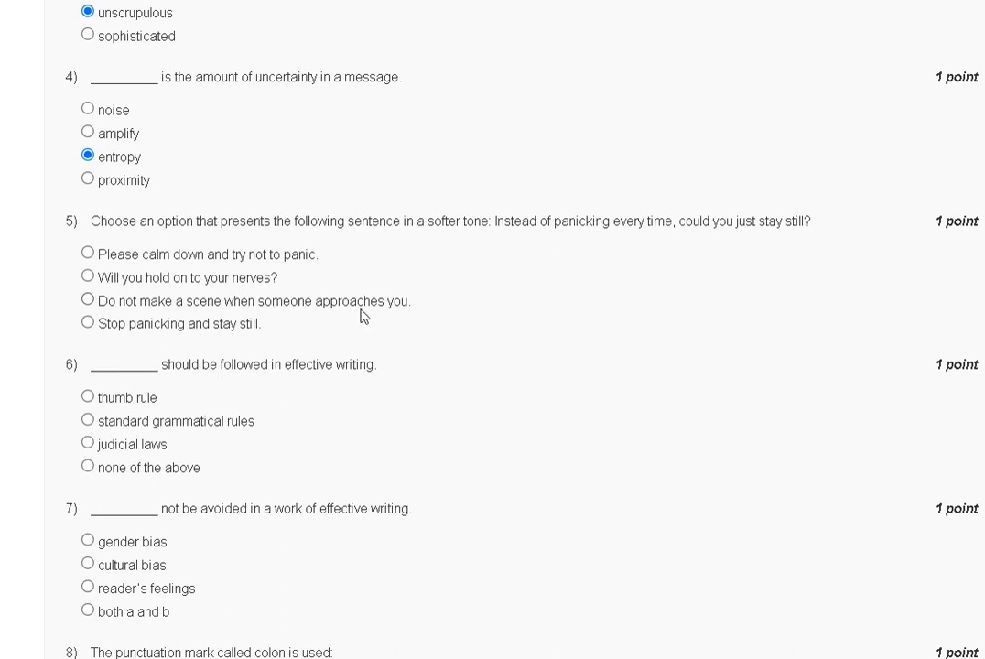
pyautogui.moveTo(188, 328)
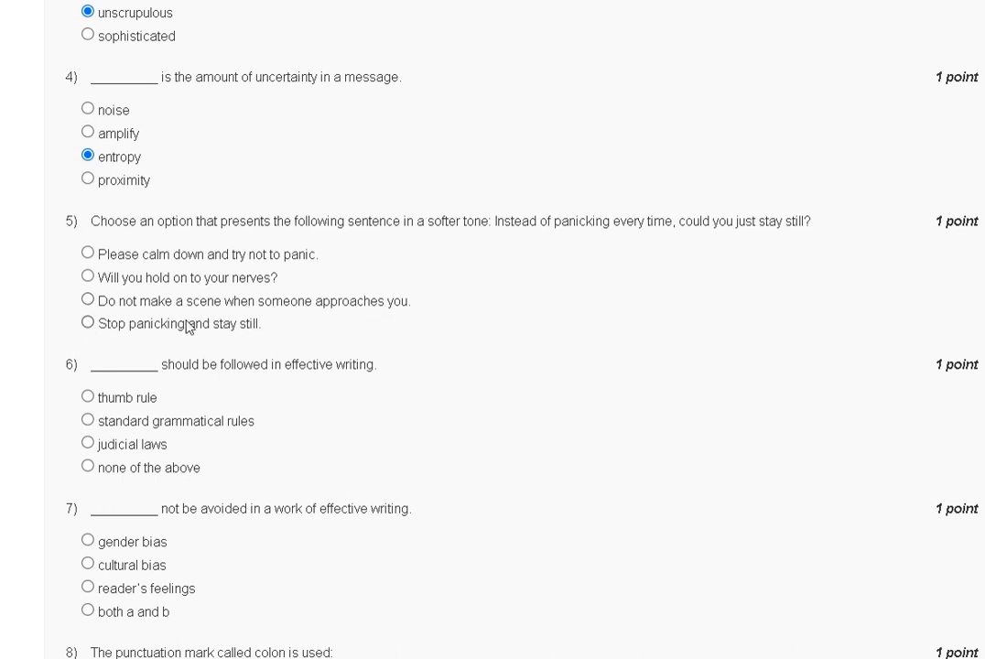
pyautogui.moveTo(302, 332)
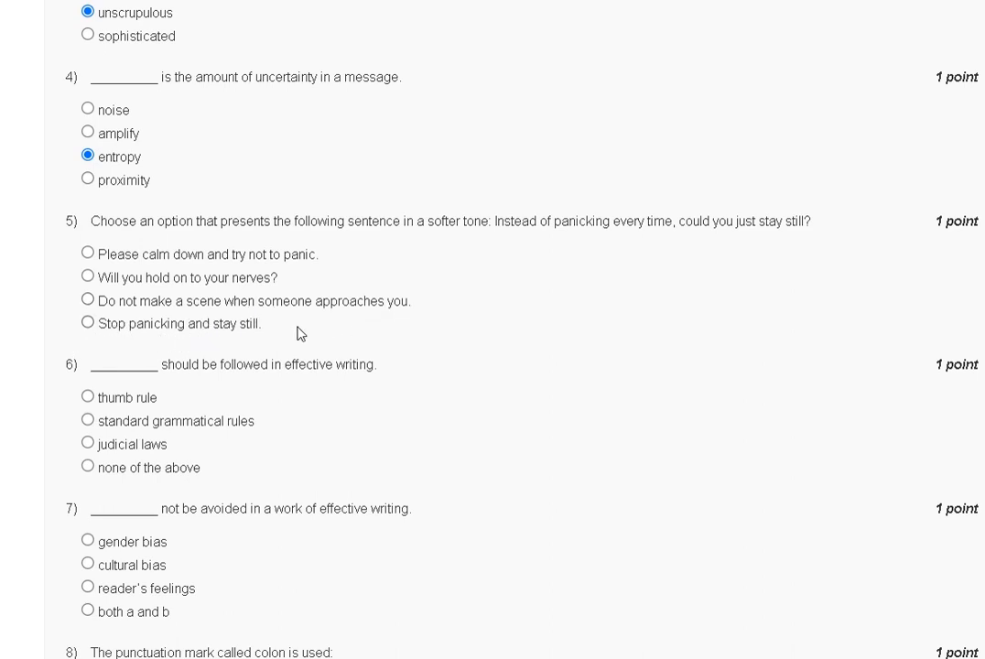
pyautogui.moveTo(151, 314)
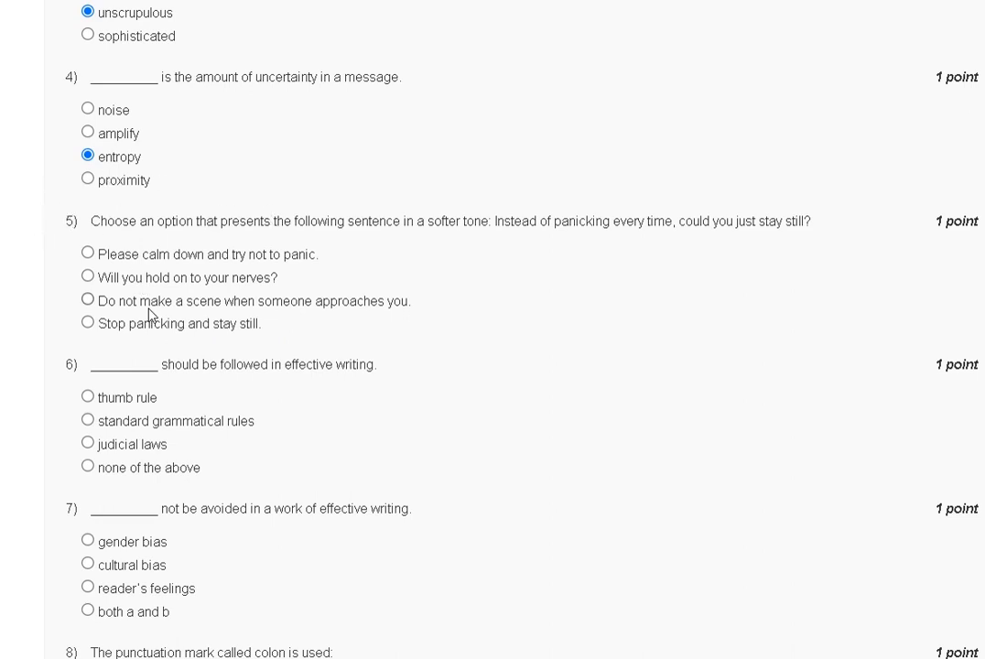
pyautogui.click(87, 322)
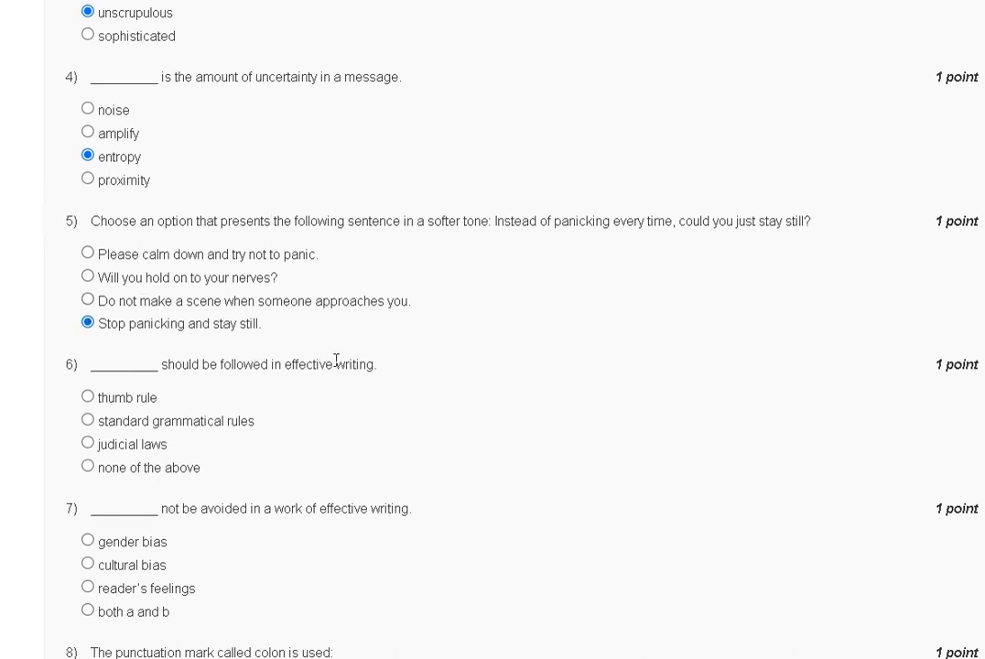
pyautogui.scroll(-3)
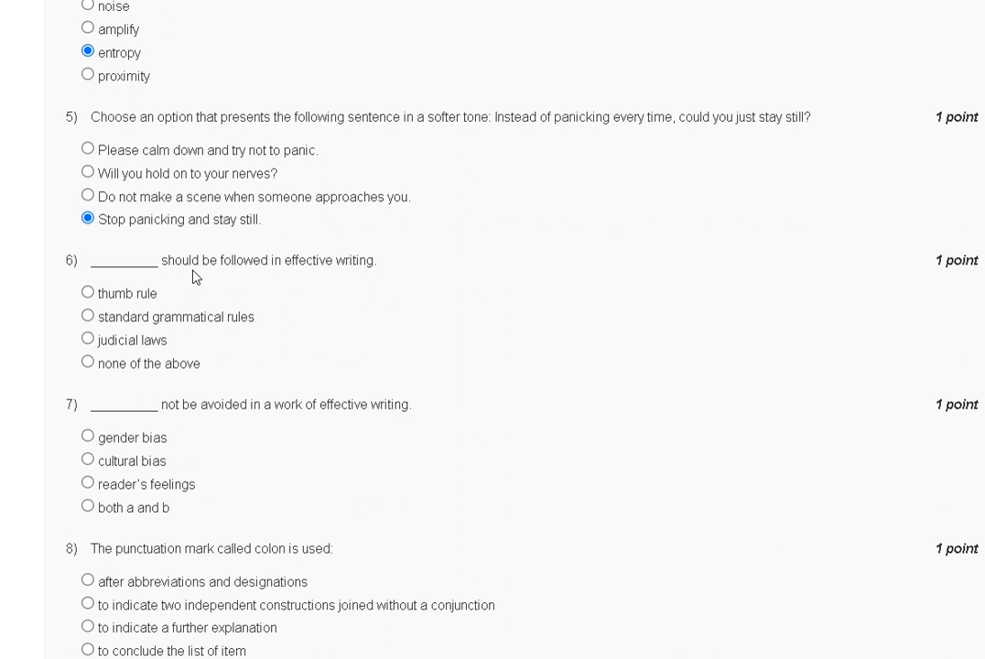
pyautogui.moveTo(151, 304)
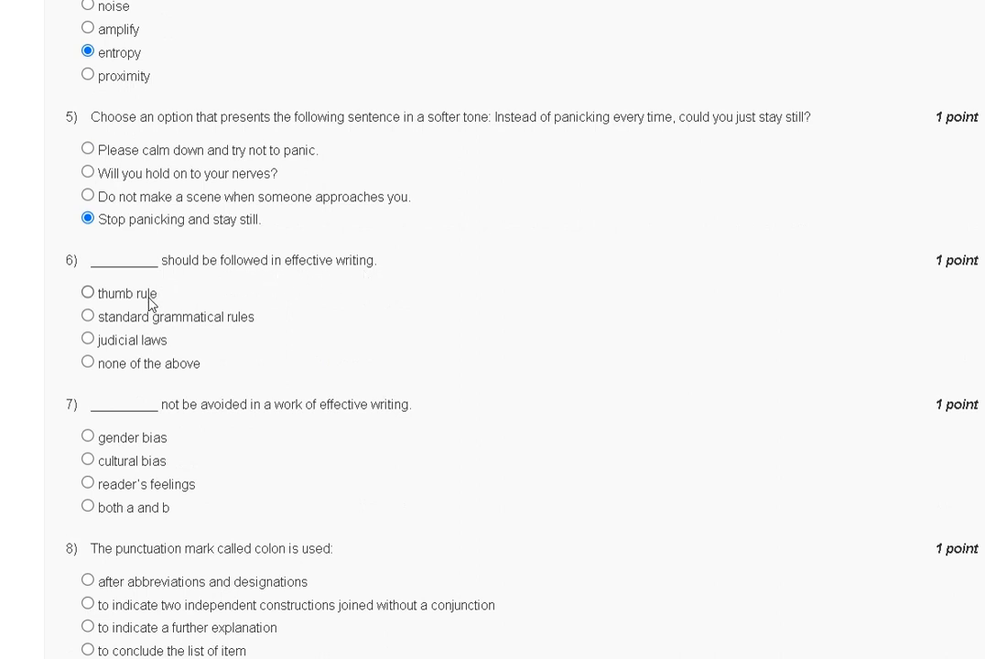
pyautogui.moveTo(221, 333)
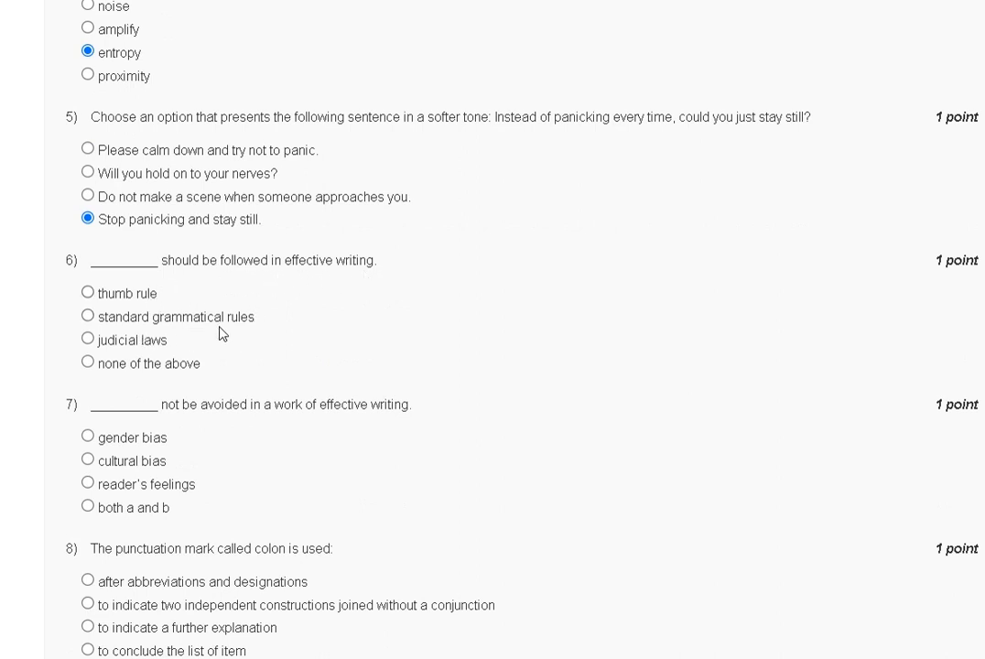
pyautogui.moveTo(229, 363)
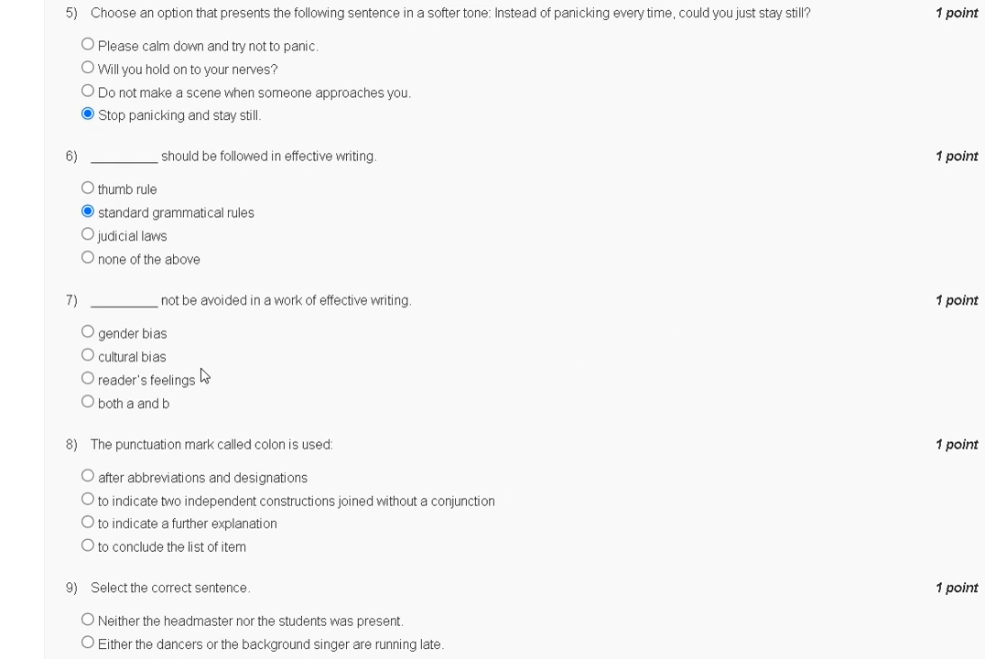
pyautogui.moveTo(288, 322)
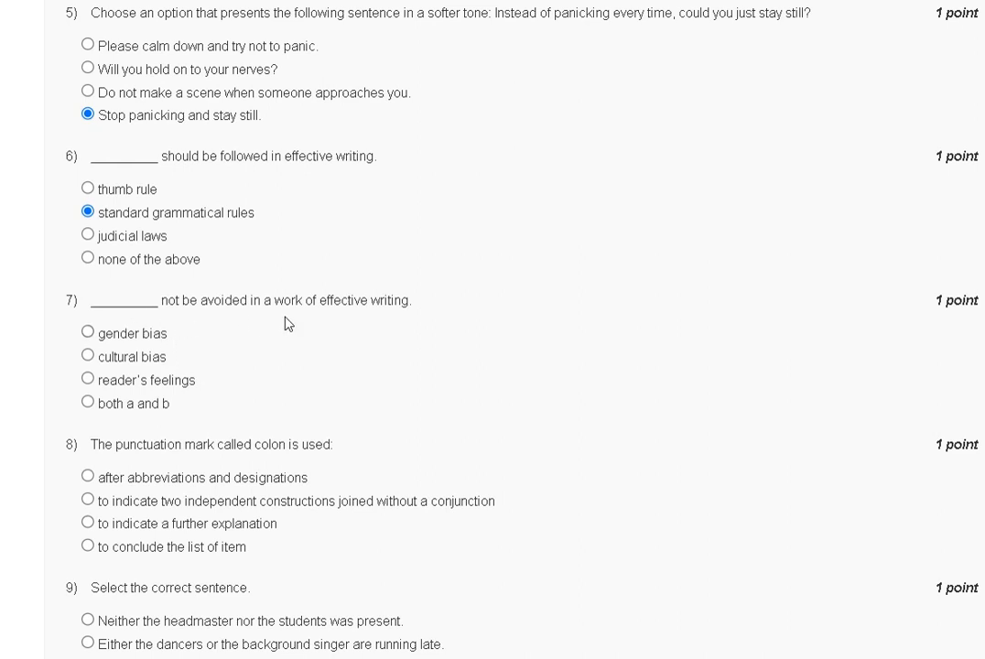
pyautogui.moveTo(109, 343)
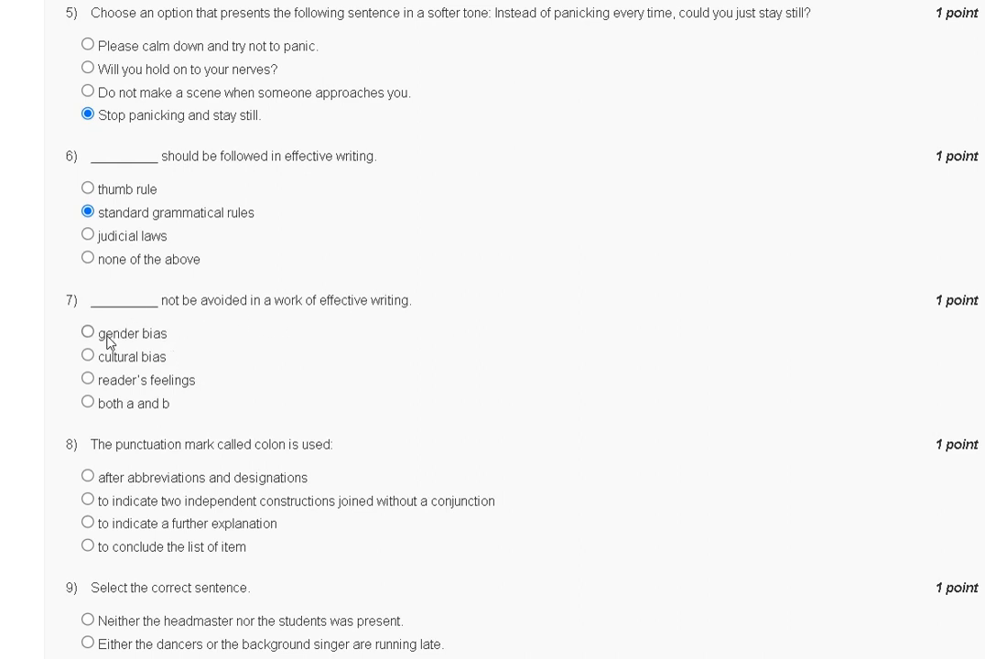
pyautogui.moveTo(65, 390)
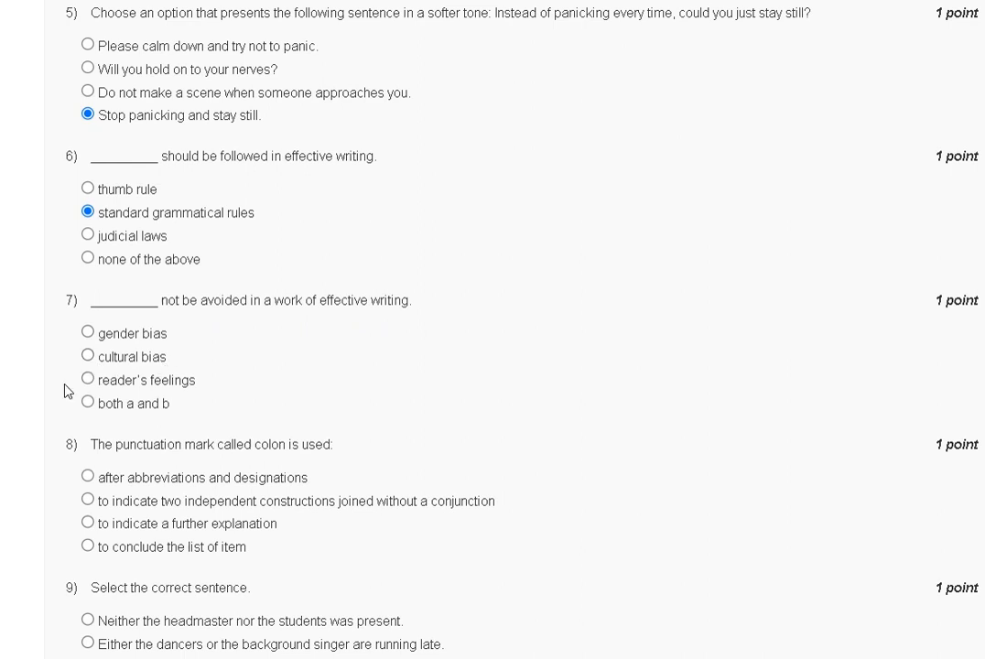
pyautogui.moveTo(366, 351)
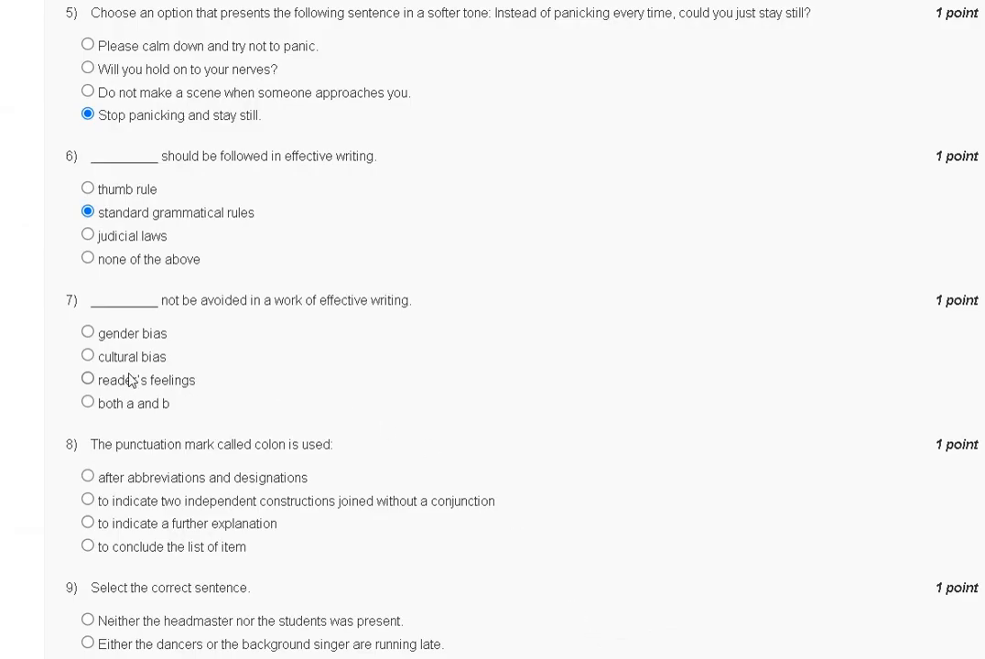
# Select the 'reader's feelings' option under question 7
pyautogui.click(87, 379)
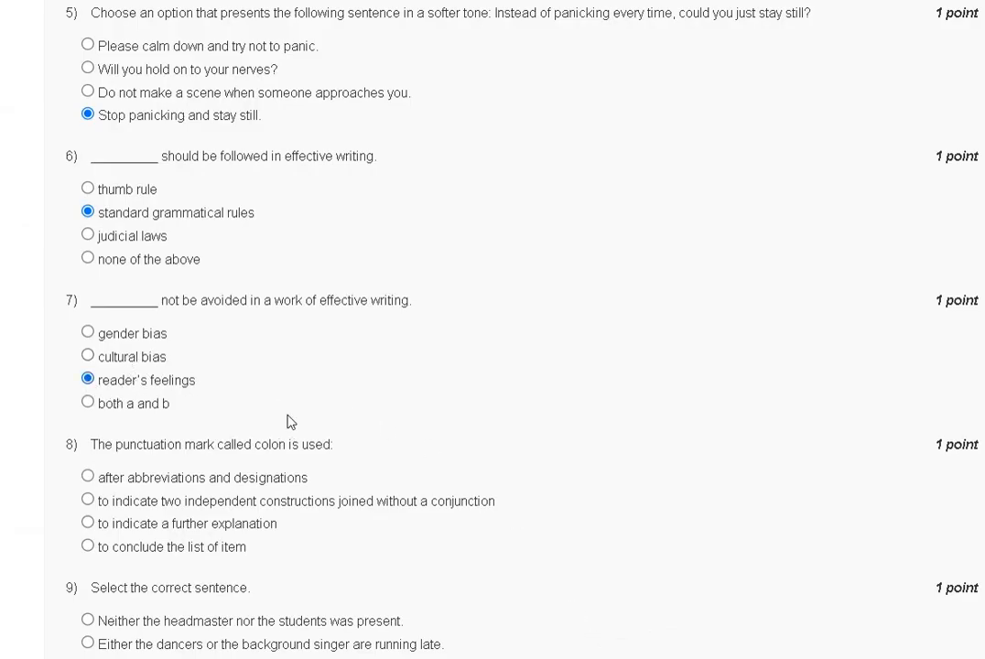
# Scroll down the assignment page toward question 8 on the colon
pyautogui.scroll(-3)
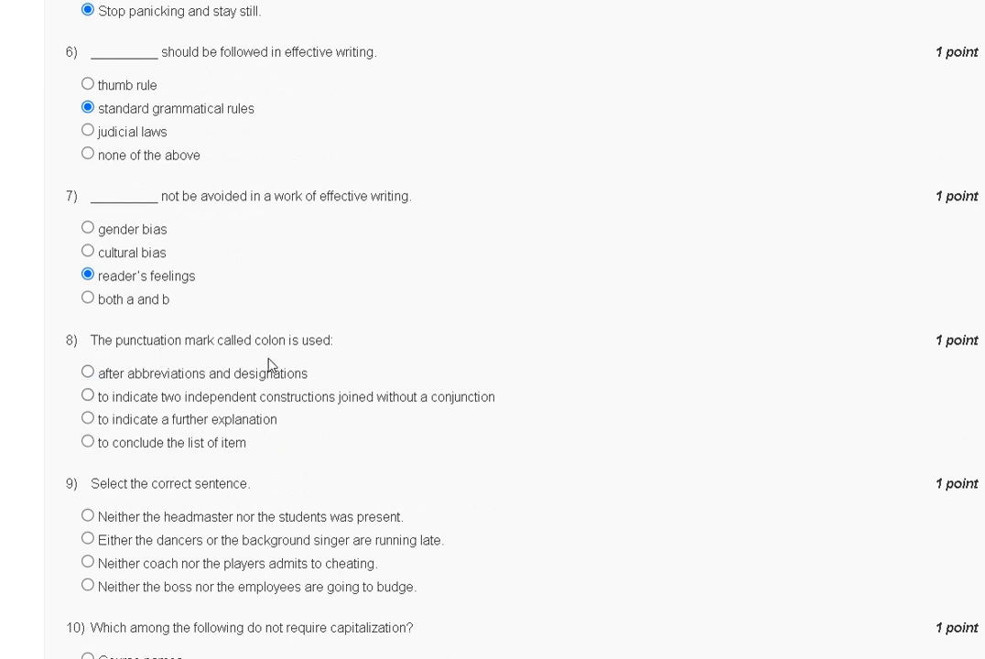
pyautogui.moveTo(114, 389)
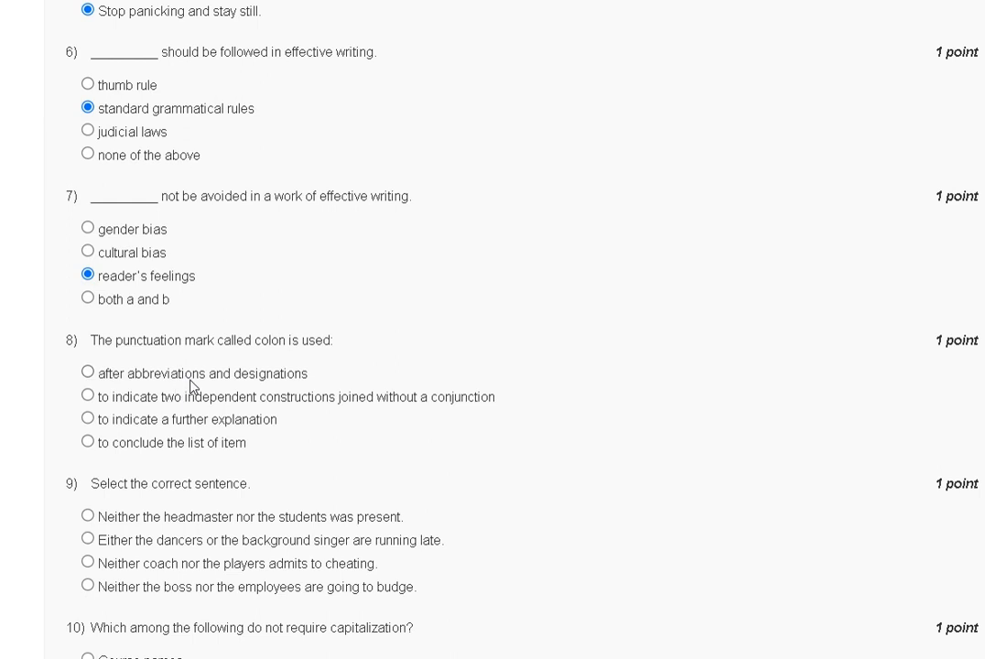
pyautogui.moveTo(22, 410)
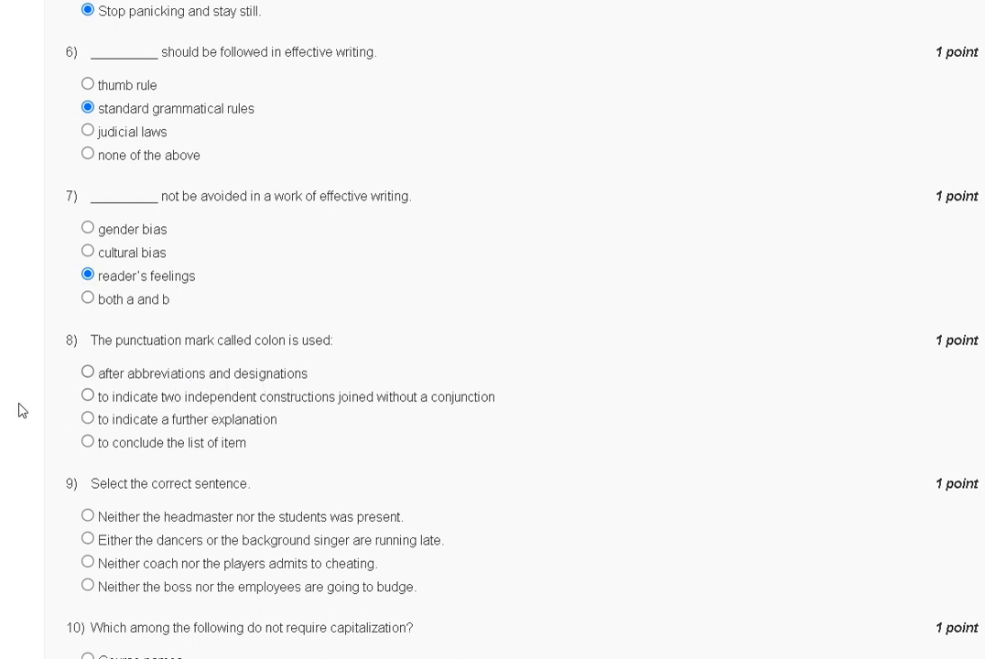
pyautogui.moveTo(269, 420)
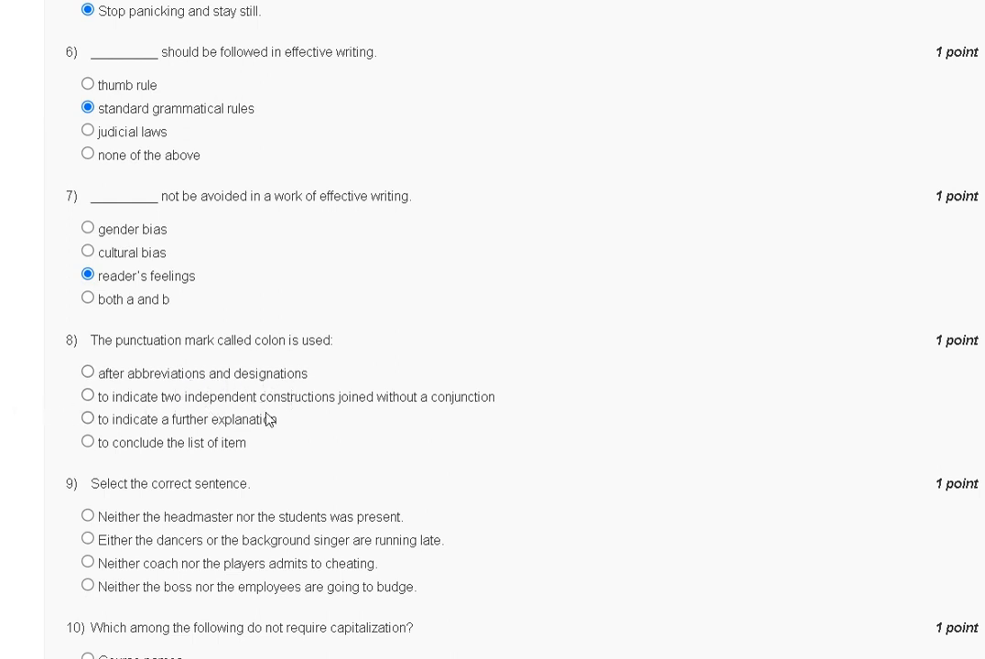
pyautogui.moveTo(526, 392)
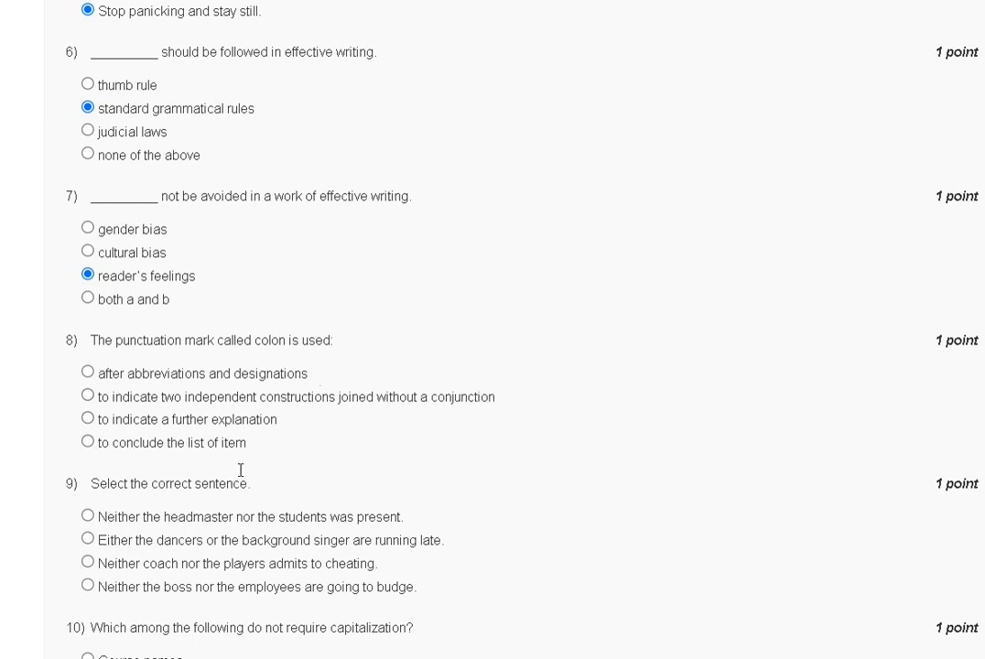
pyautogui.moveTo(101, 461)
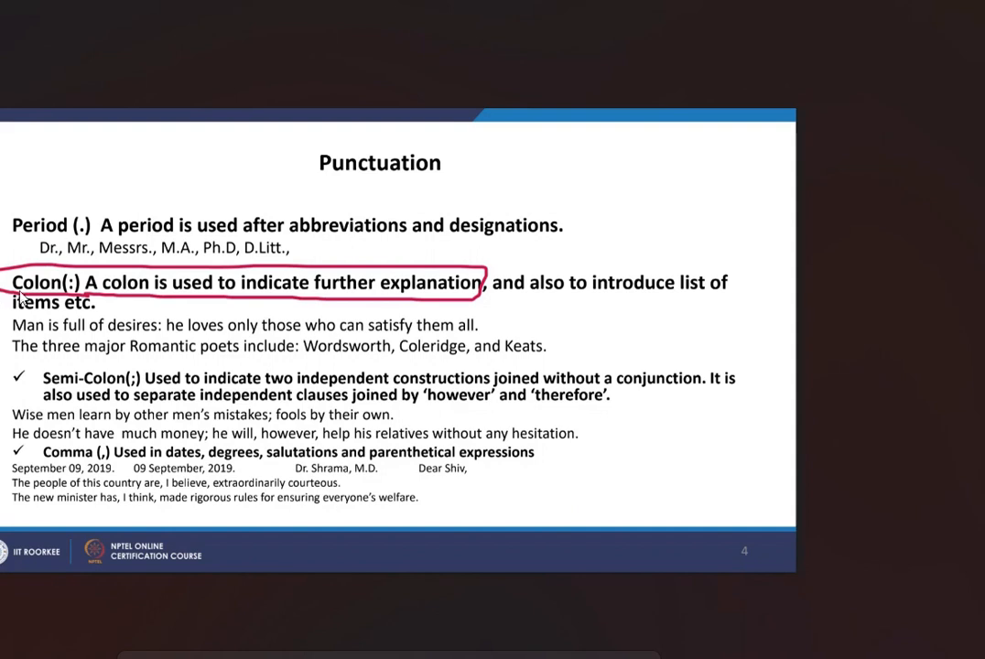
pyautogui.moveTo(385, 303)
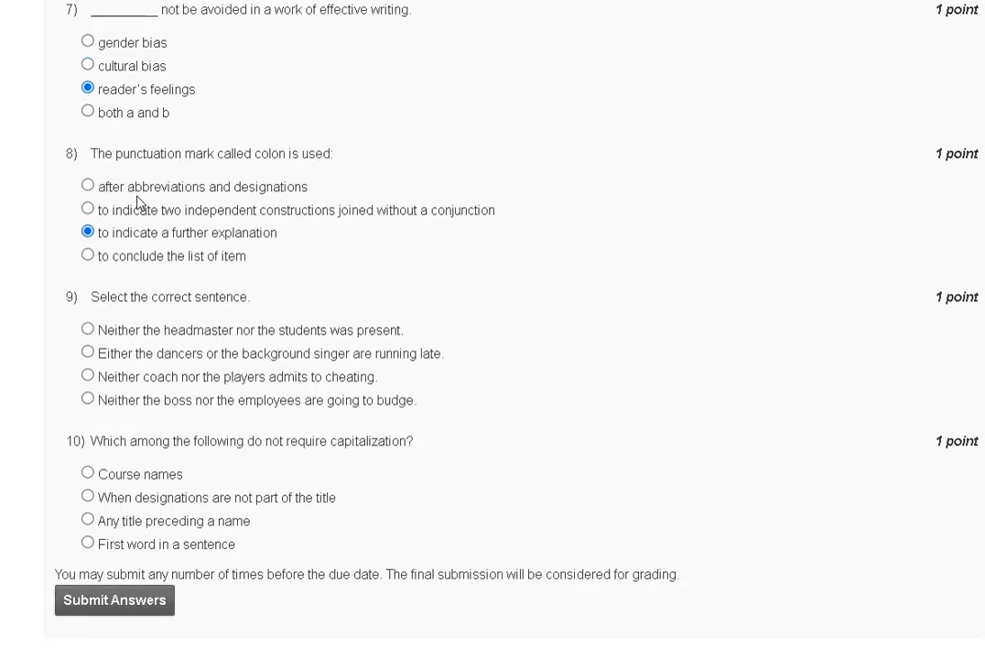
pyautogui.moveTo(245, 332)
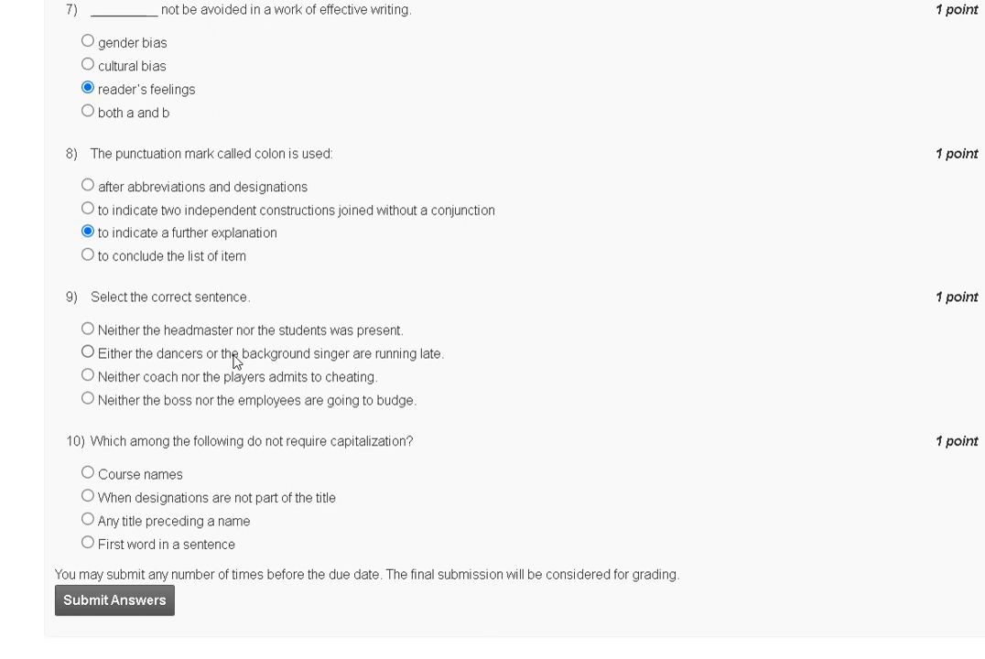
pyautogui.moveTo(298, 369)
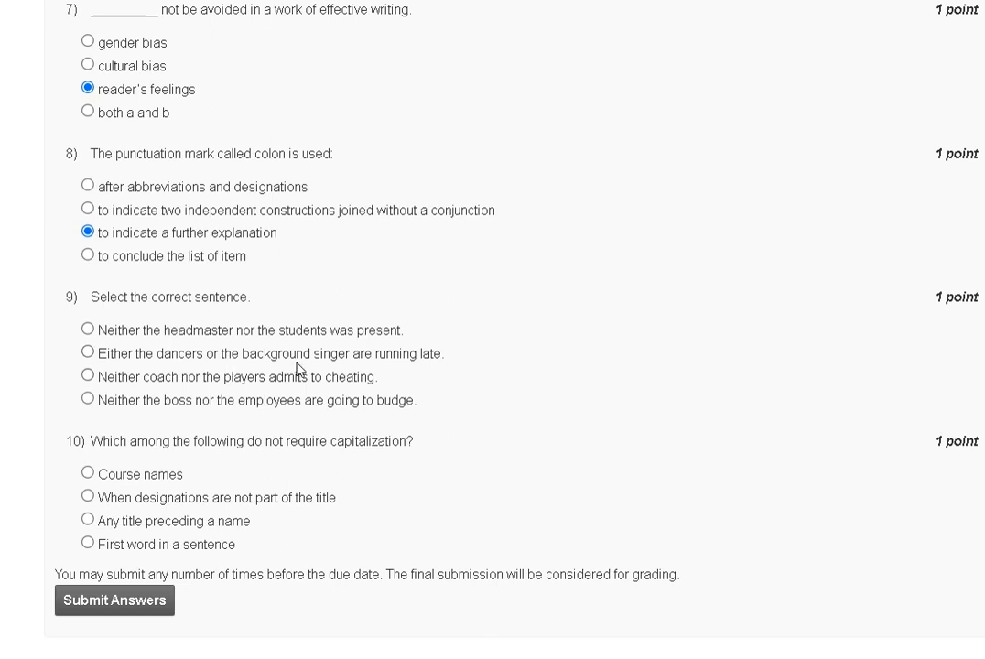
pyautogui.moveTo(265, 394)
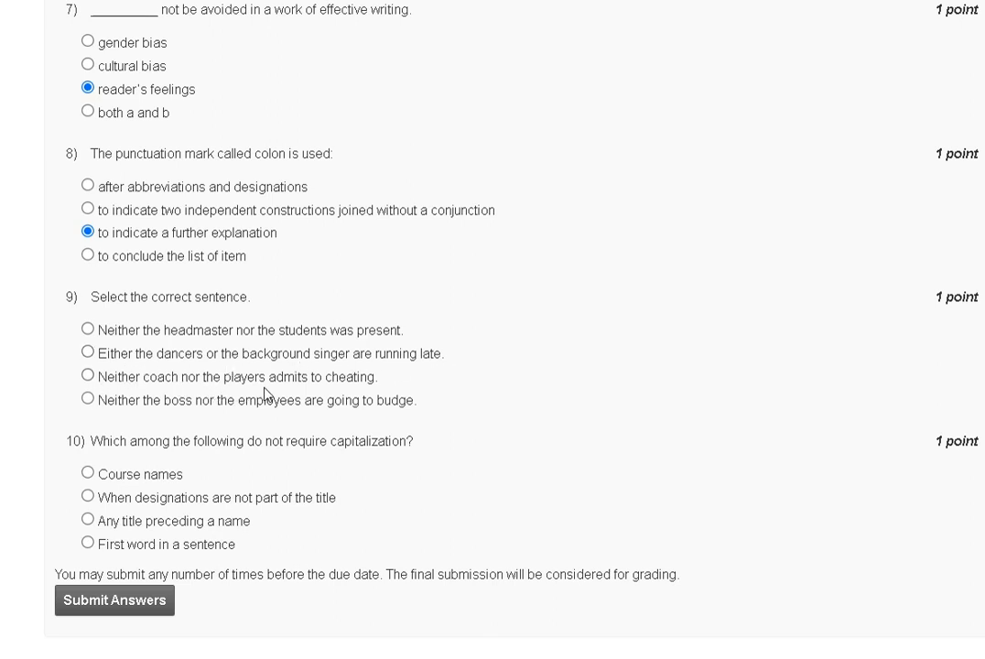
pyautogui.moveTo(155, 399)
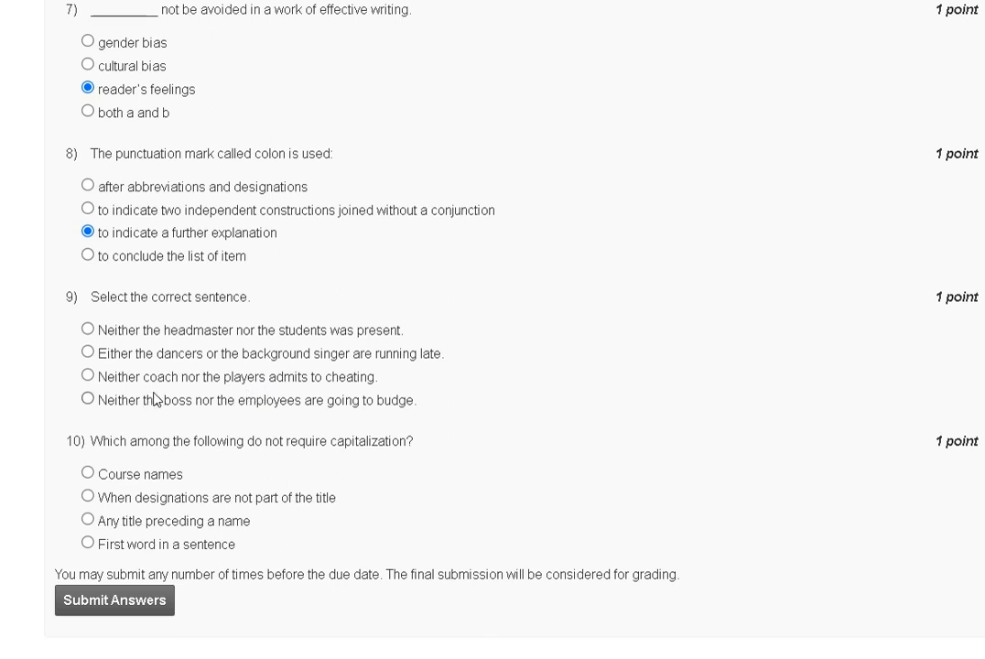
pyautogui.moveTo(123, 421)
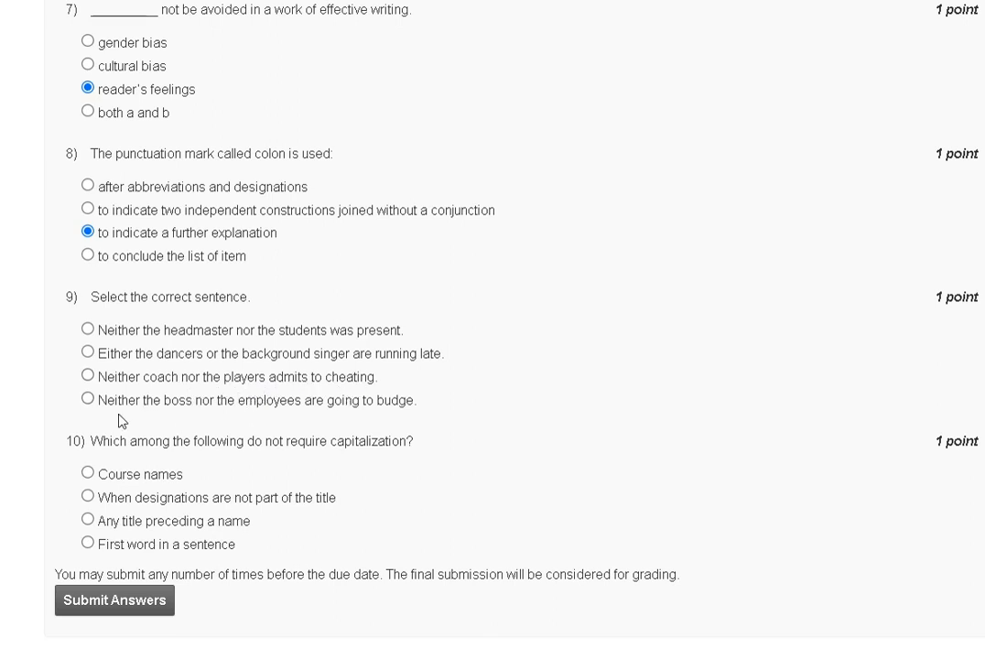
pyautogui.moveTo(396, 413)
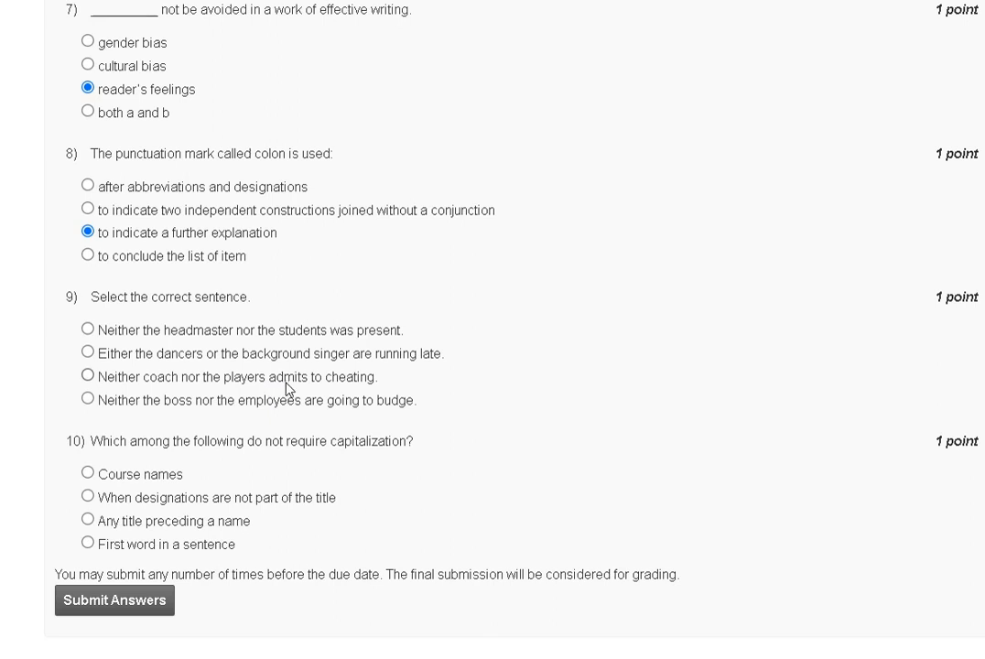
pyautogui.moveTo(136, 385)
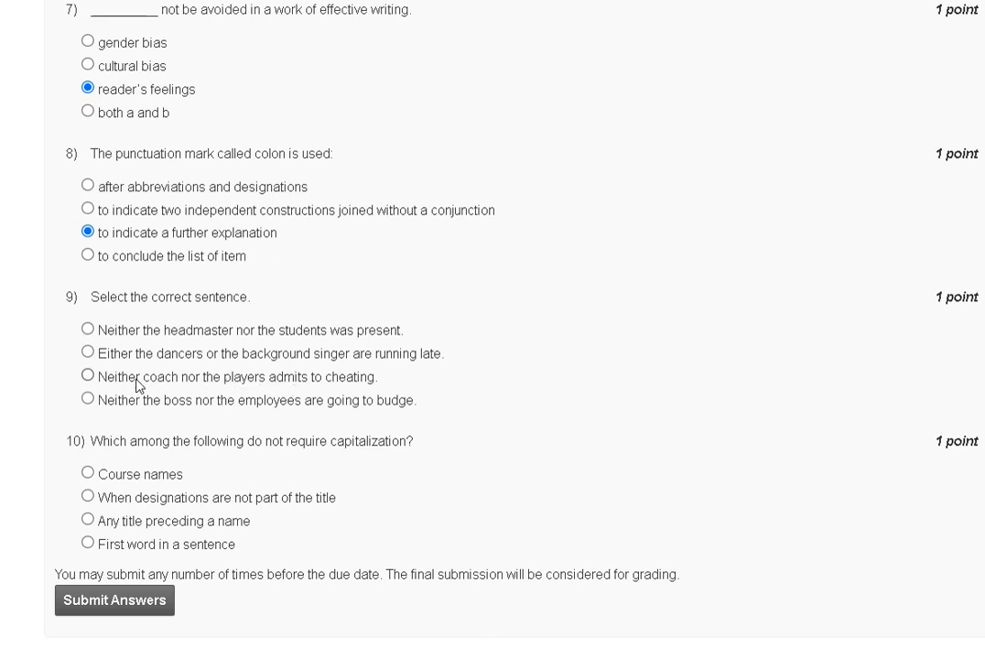
pyautogui.moveTo(282, 387)
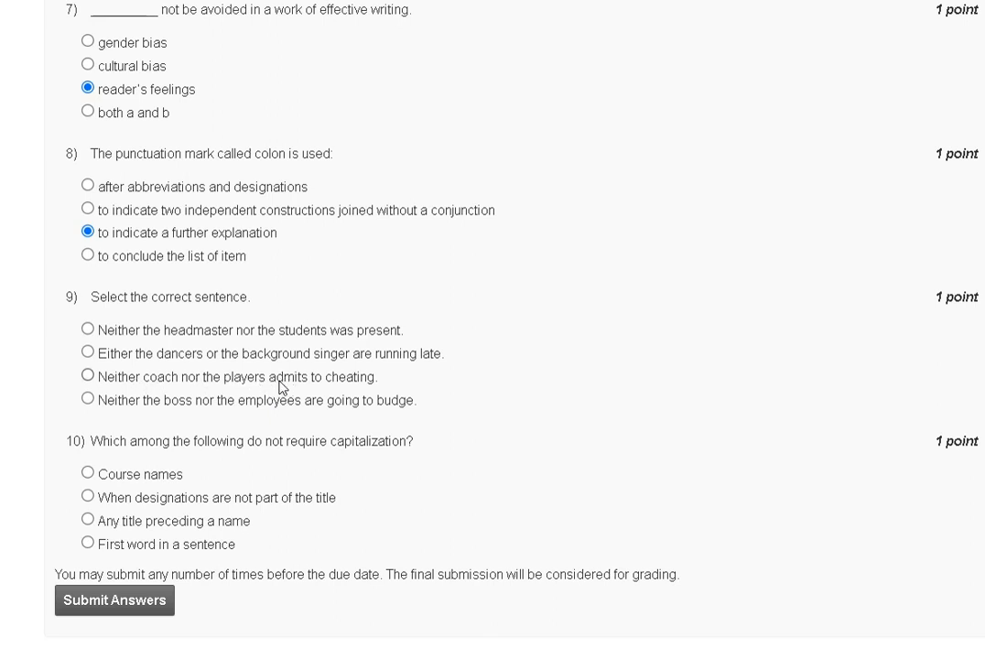
pyautogui.moveTo(276, 457)
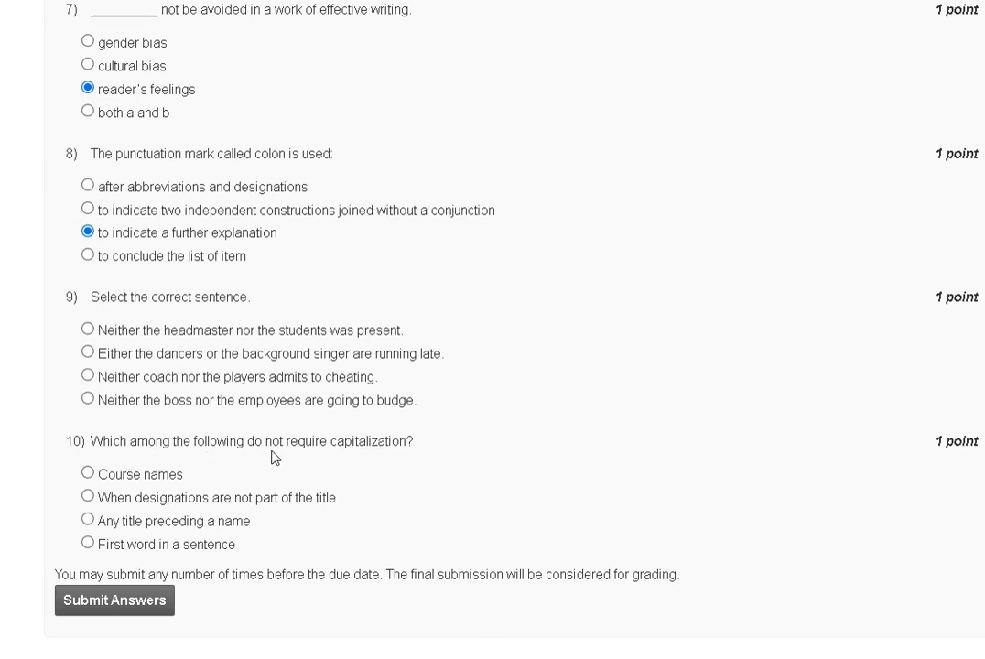
pyautogui.moveTo(346, 461)
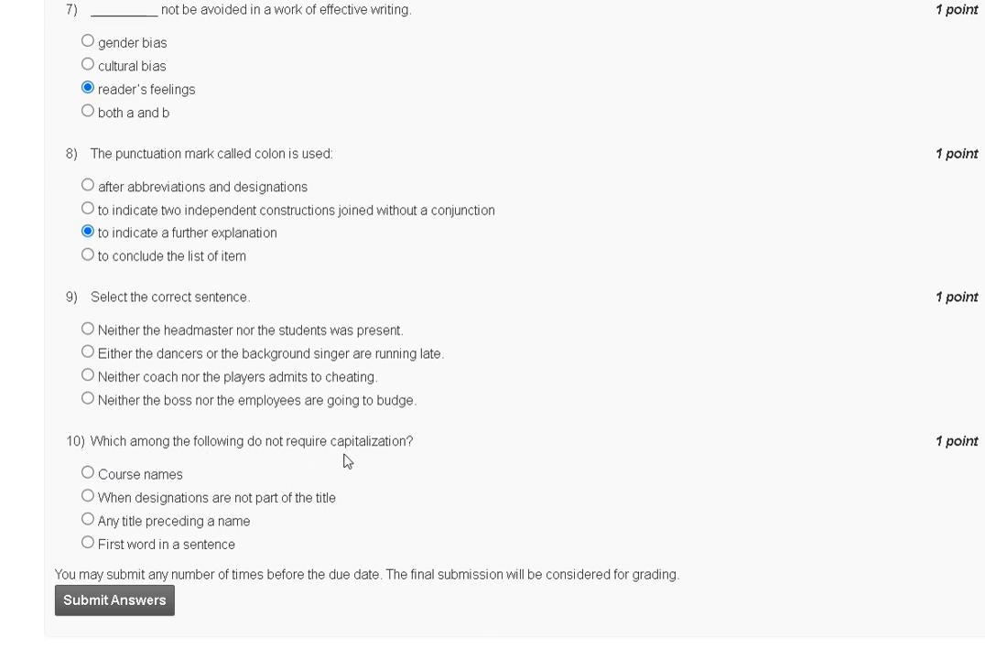
pyautogui.moveTo(169, 502)
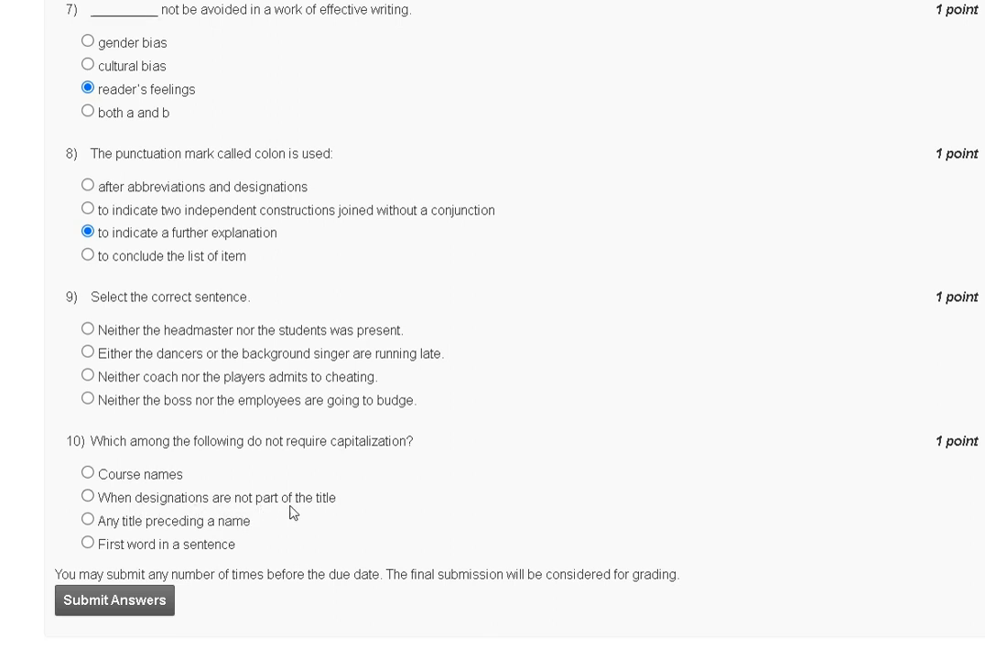
pyautogui.moveTo(146, 533)
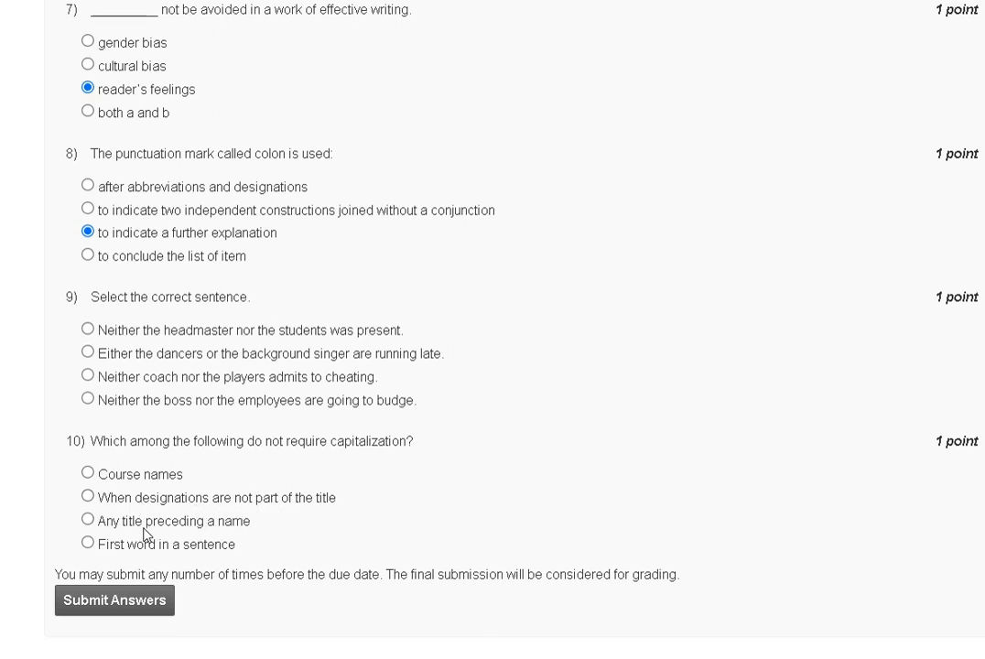
pyautogui.moveTo(249, 533)
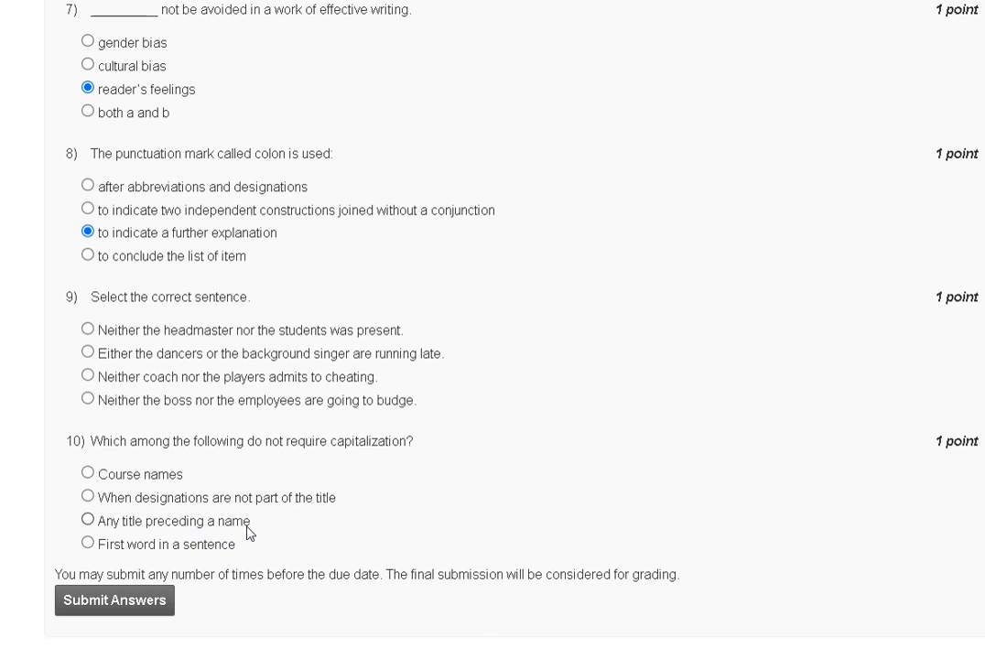
pyautogui.moveTo(224, 530)
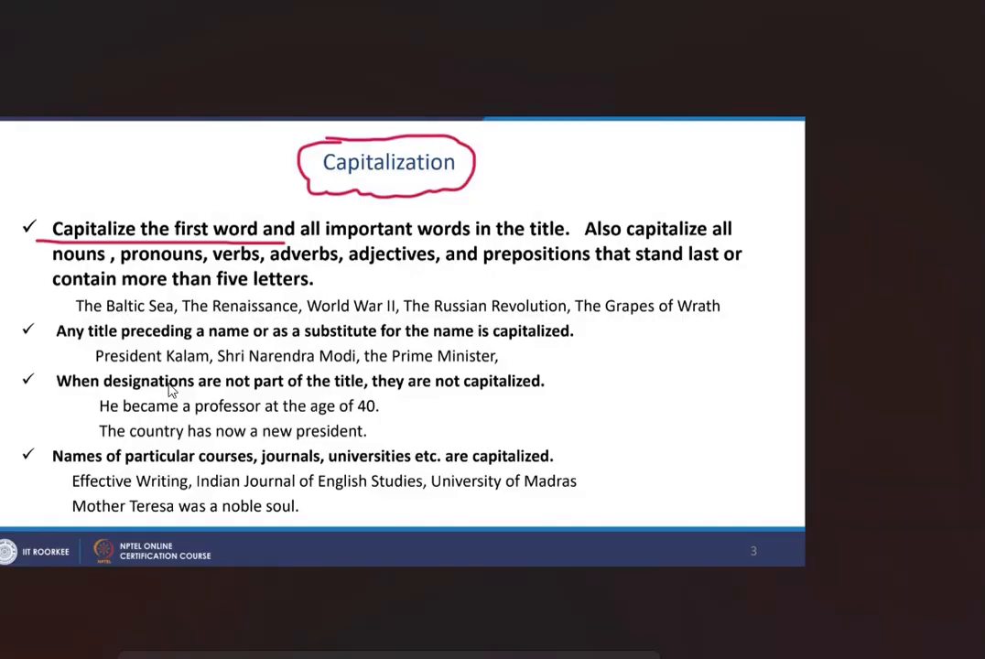
pyautogui.moveTo(96, 241)
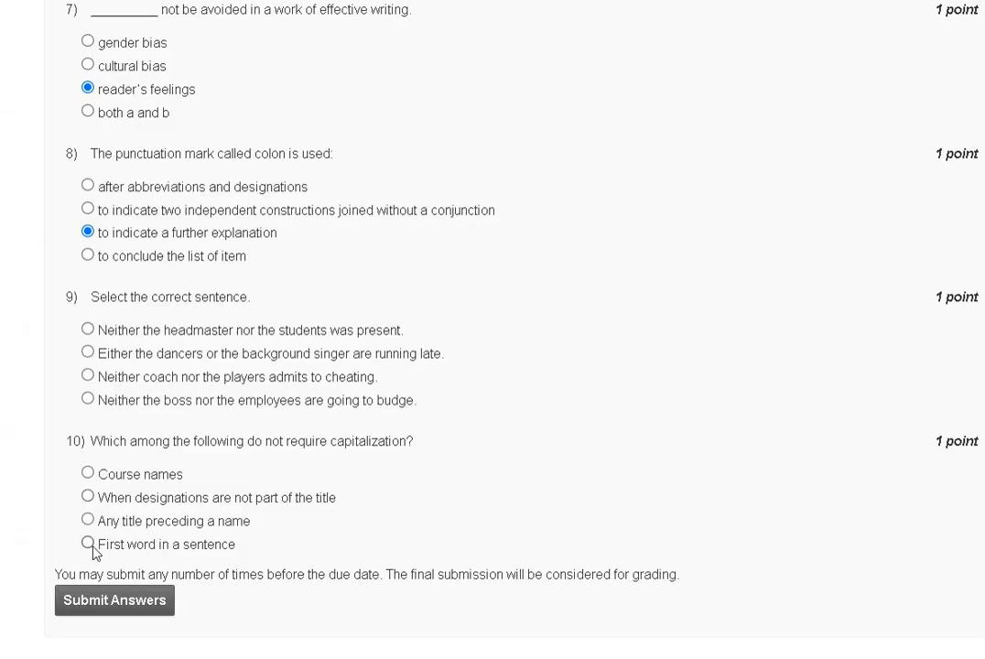
# Select 'First word in a sentence' as question 10's answer
pyautogui.click(88, 544)
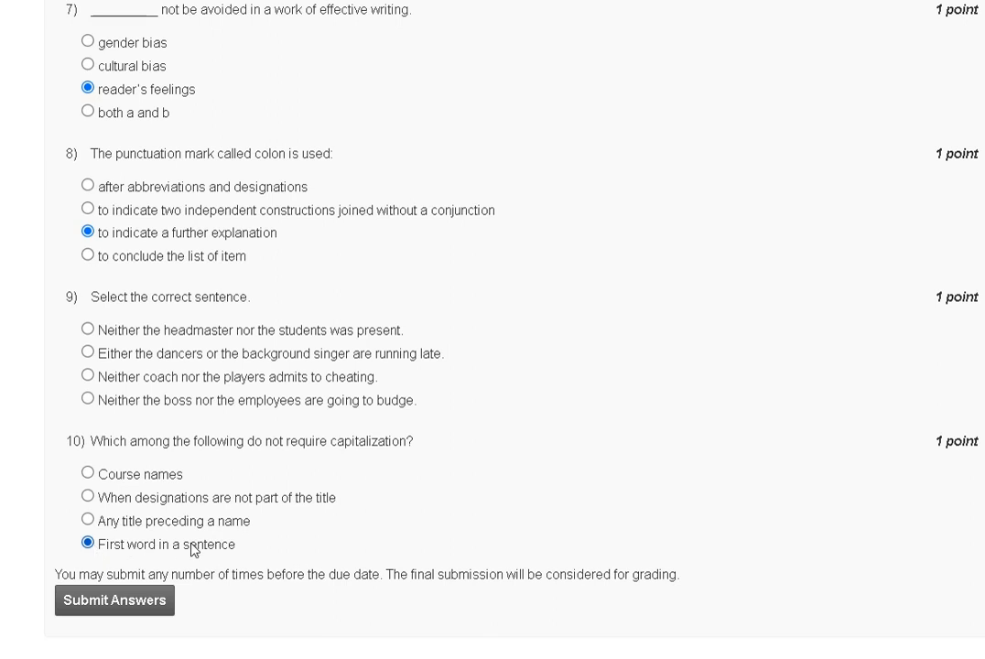
pyautogui.moveTo(398, 365)
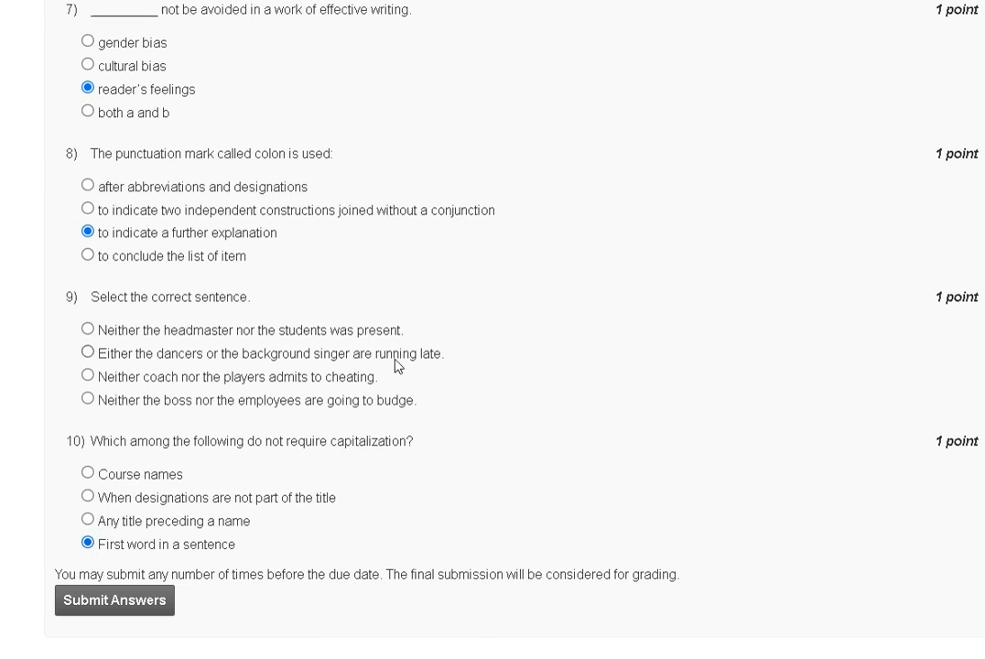